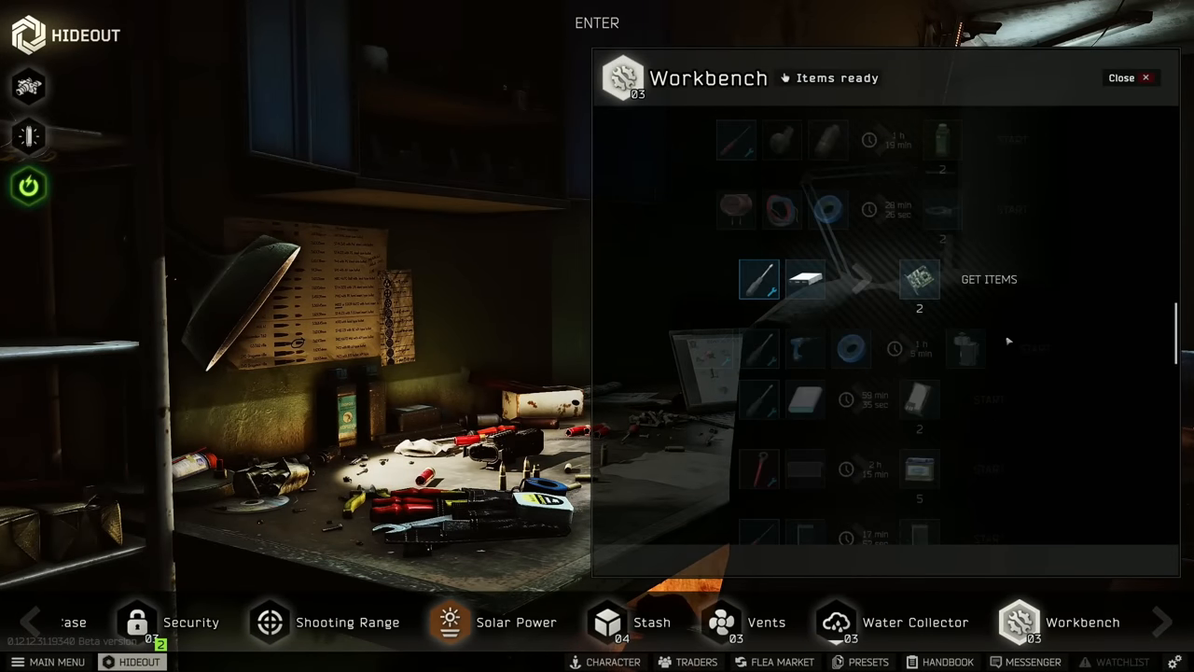
- Close the Workbench production panel and return to the hideout overview map
{"action": "left_click", "coordinate": [988, 280]}
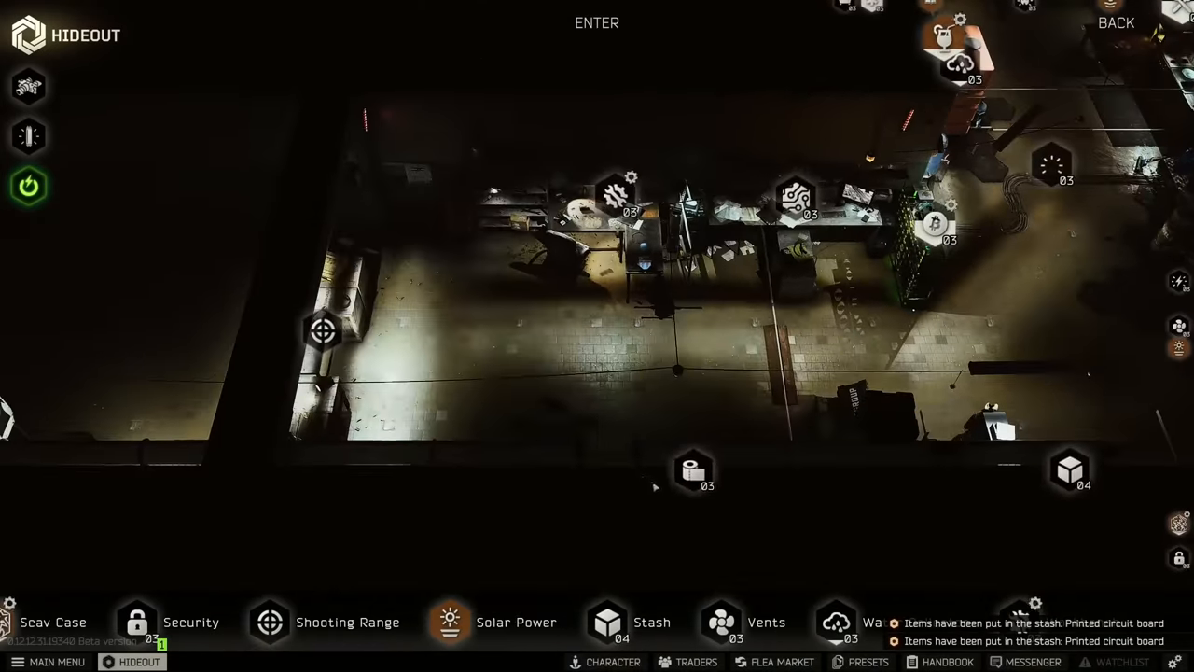
{"action": "left_click", "coordinate": [694, 470]}
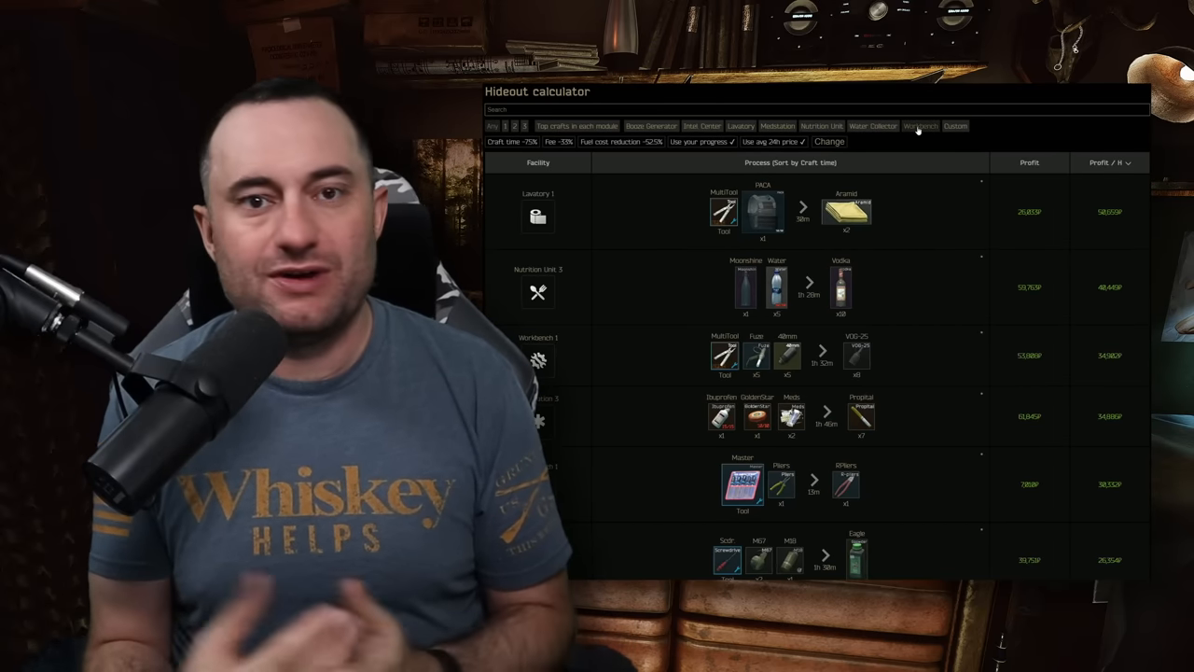
- Filter the hideout calculator to Workbench crafts and expand one craft's price breakdown
{"action": "left_click", "coordinate": [920, 127]}
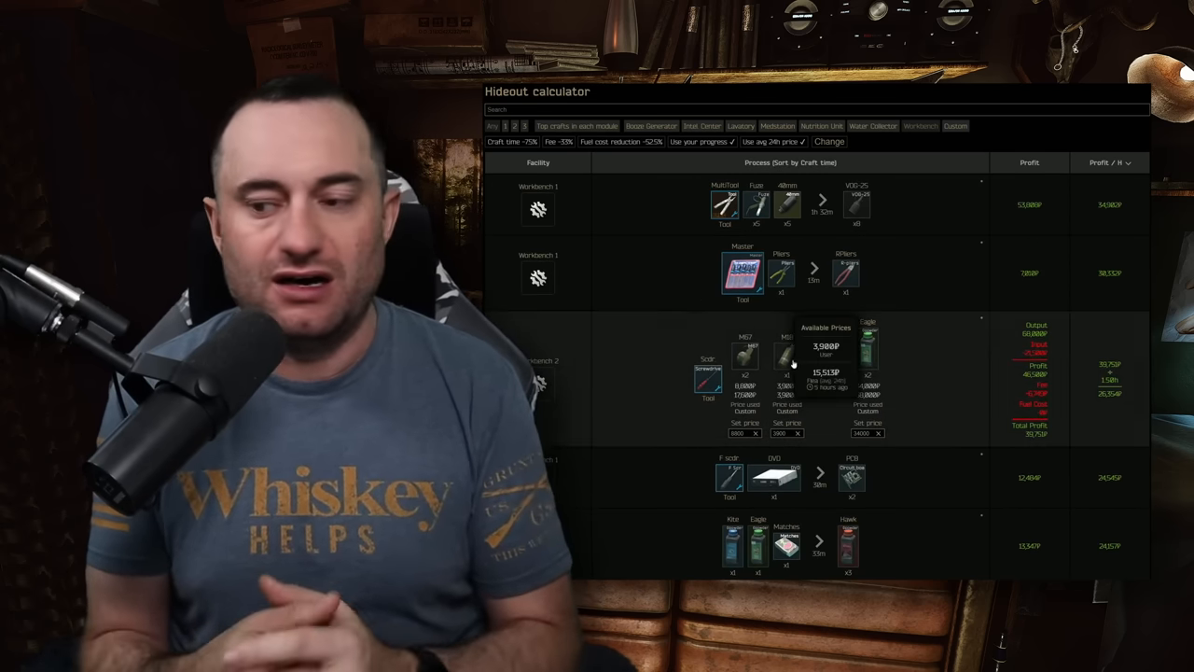
{"action": "left_click", "coordinate": [788, 354]}
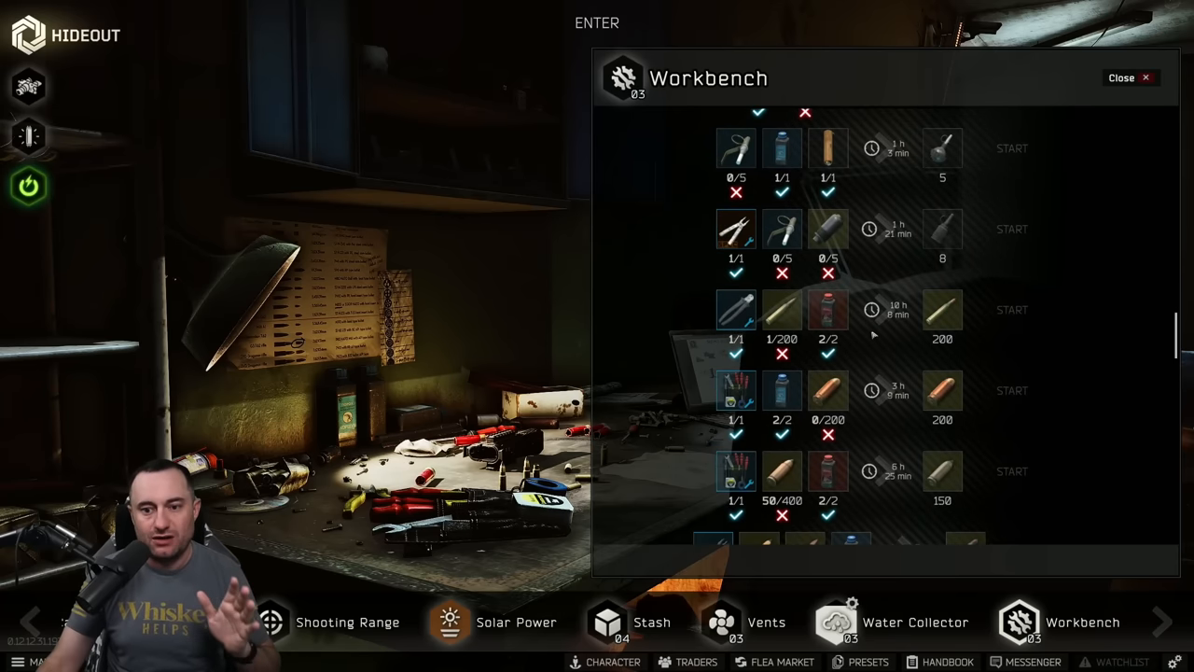
{"action": "mouse_move", "coordinate": [800, 172]}
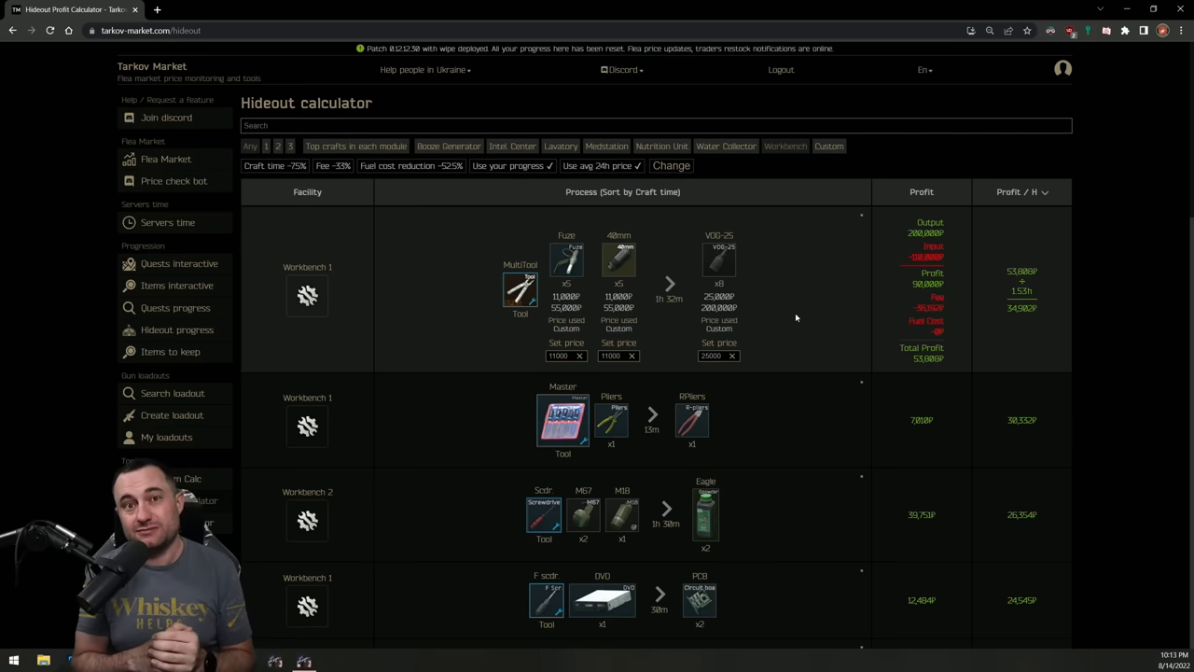
{"action": "mouse_move", "coordinate": [824, 287]}
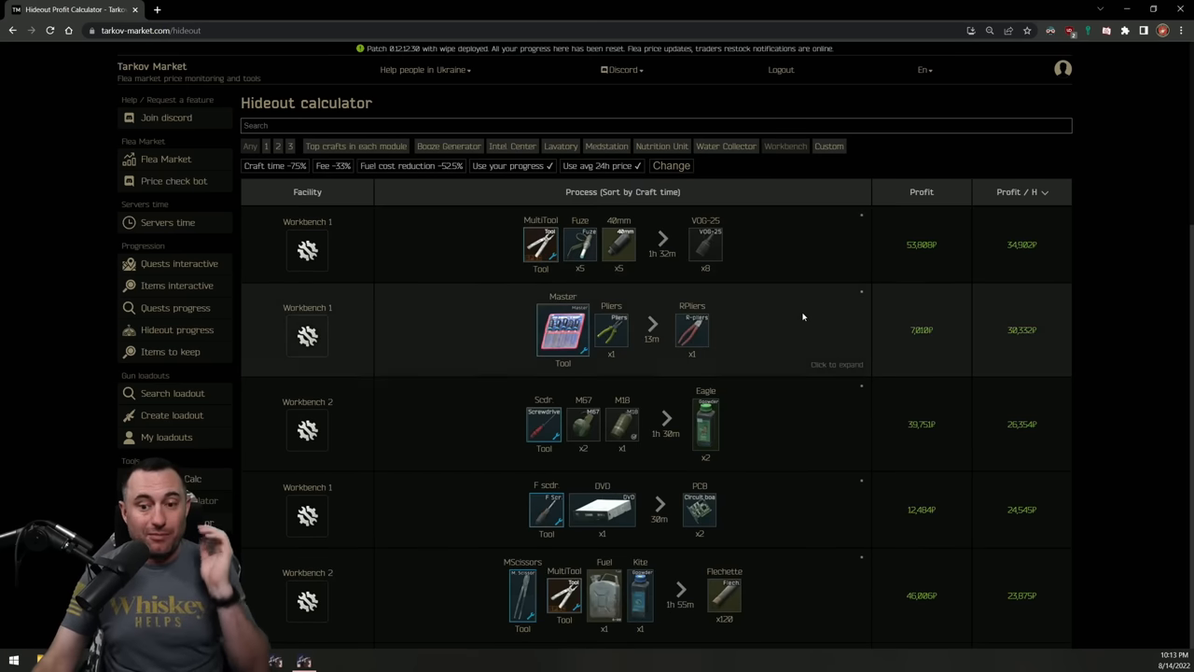
- Expand the Workbench 1 Master/Pliers craft's price details and move down the list
{"action": "left_click", "coordinate": [836, 364]}
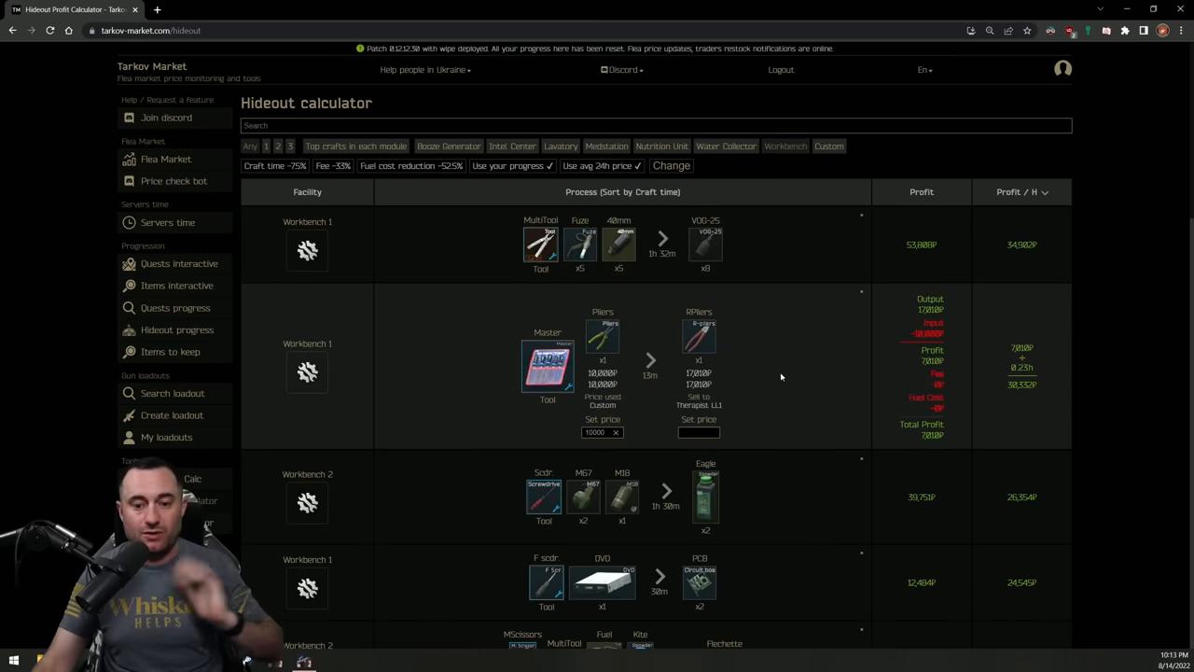
{"action": "mouse_move", "coordinate": [791, 373]}
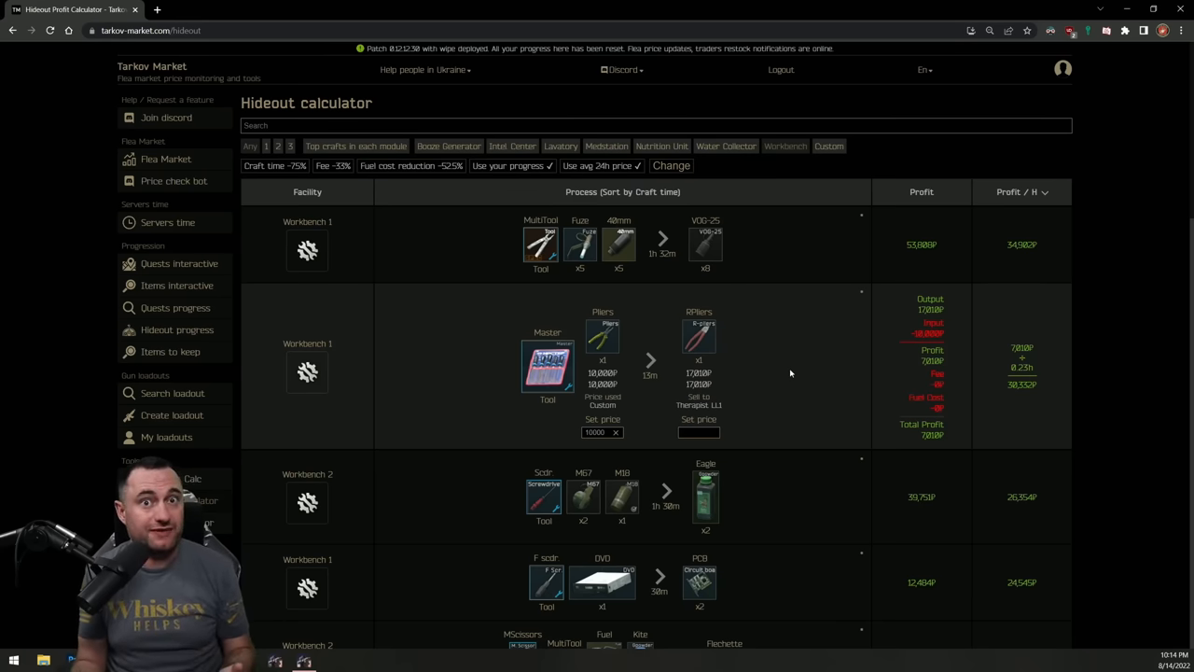
{"action": "scroll", "scroll_direction": "down", "scroll_amount": 3}
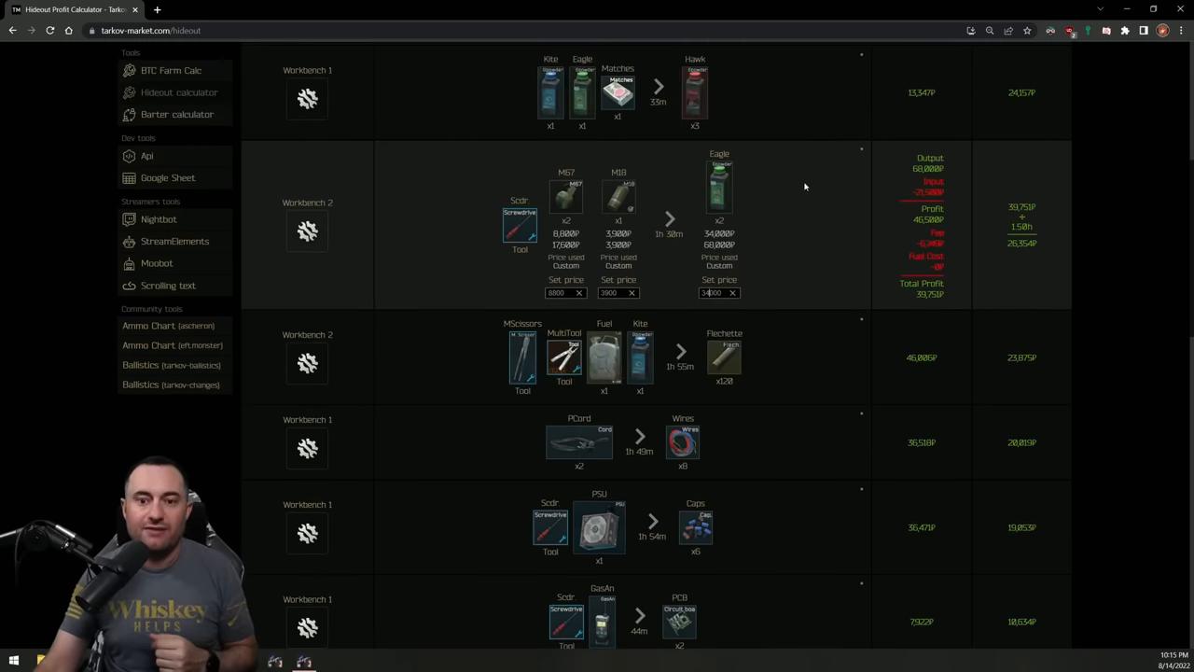
- Scroll back up to the Workbench 2 Eagle craft's price and profit breakdown
{"action": "scroll", "scroll_direction": "up", "scroll_amount": 3}
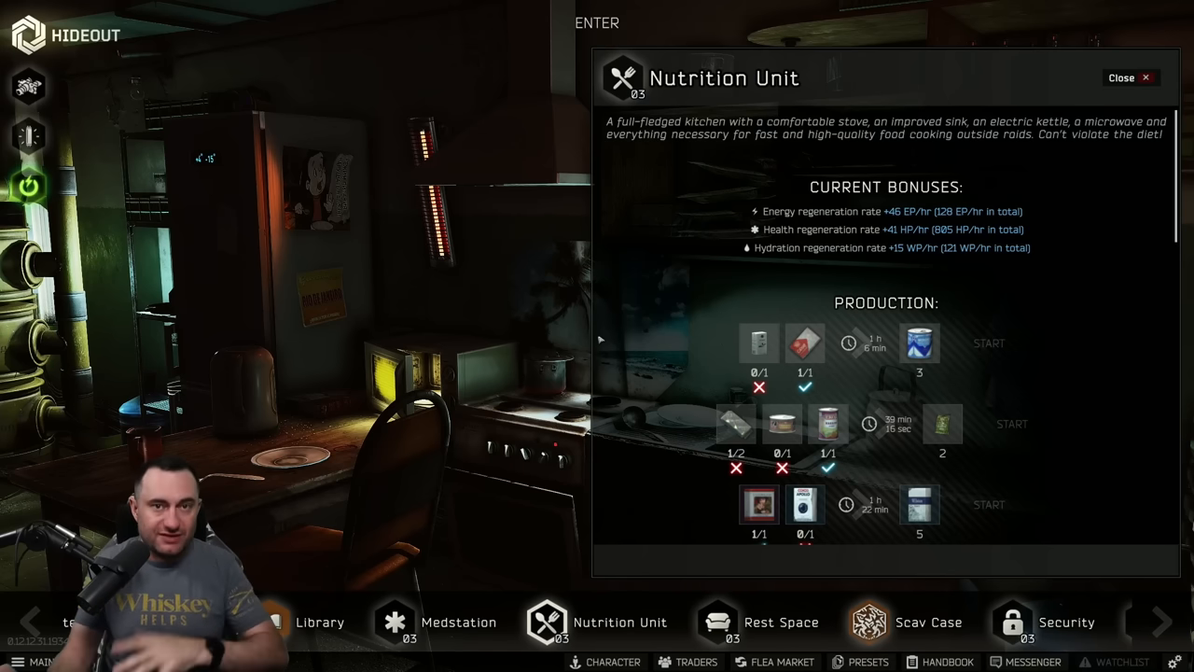
{"action": "mouse_move", "coordinate": [707, 317]}
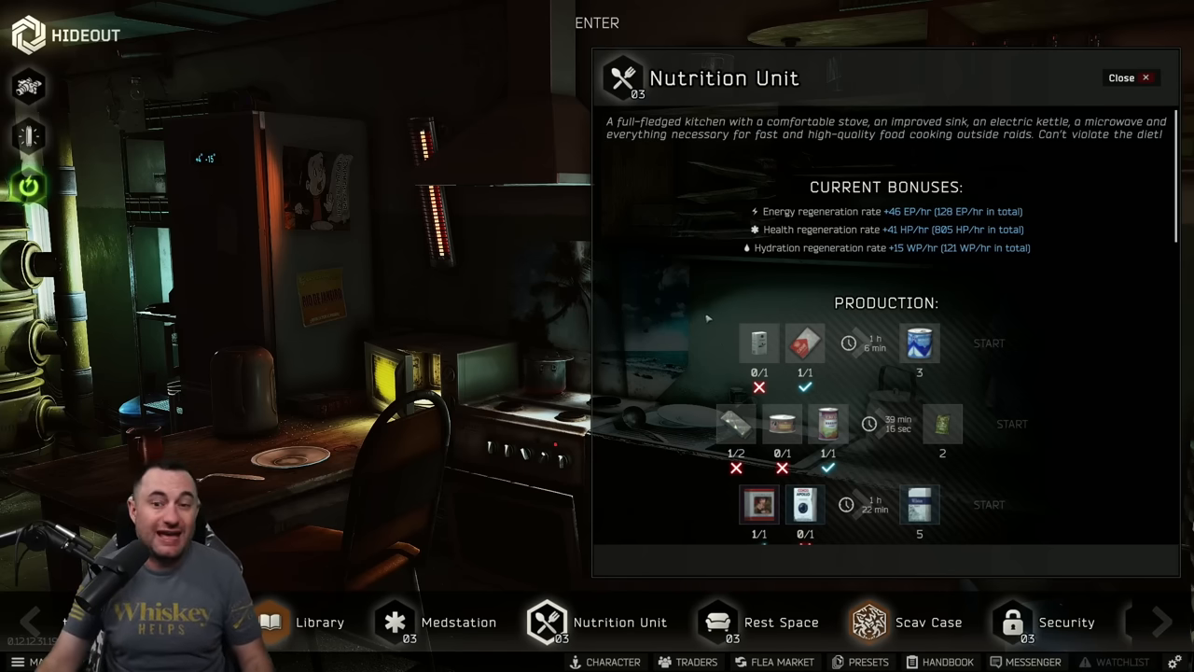
- Scroll through the Nutrition Unit's production recipe list
{"action": "scroll", "scroll_direction": "down", "scroll_amount": 3}
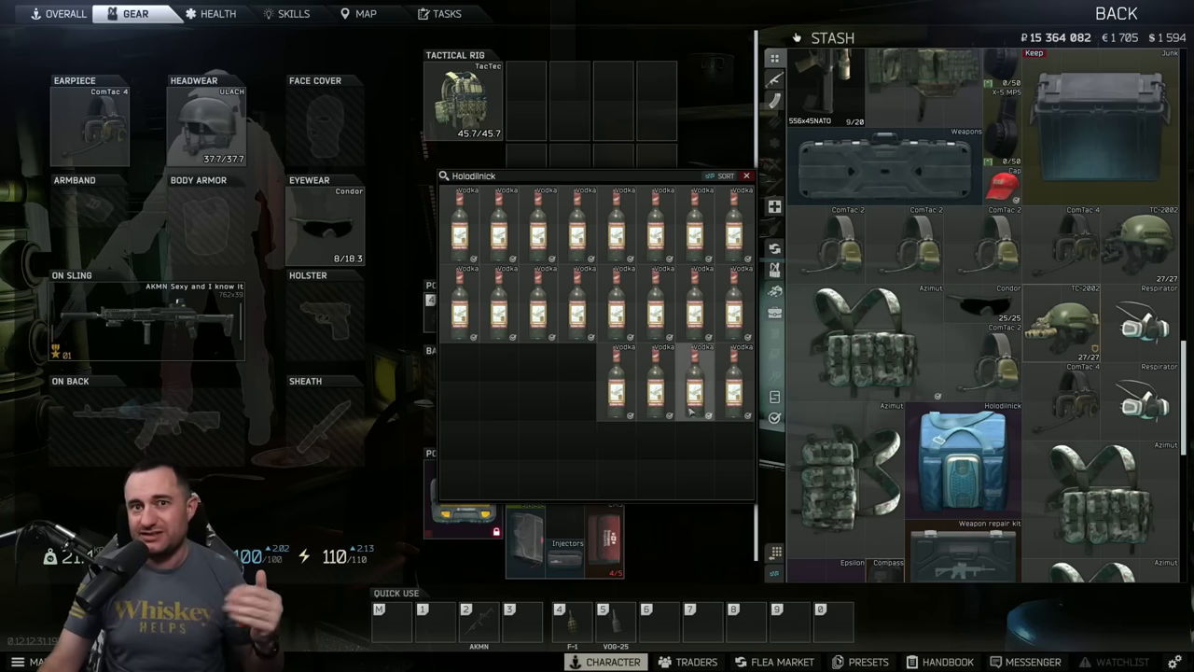
{"action": "mouse_move", "coordinate": [690, 411]}
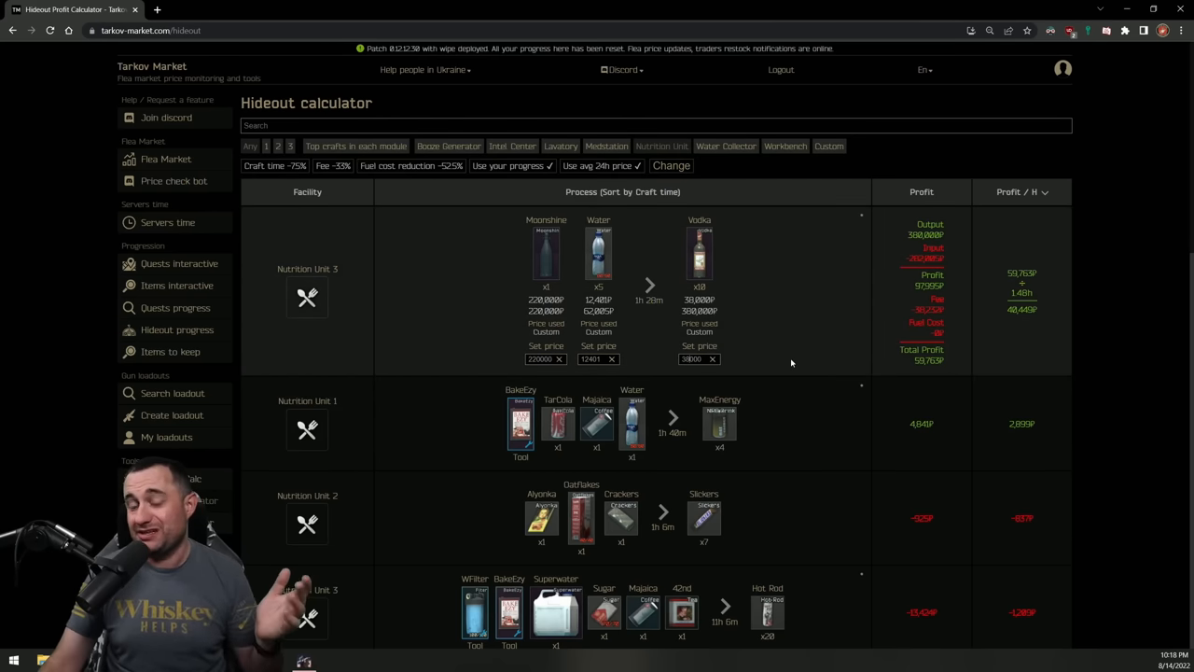
{"action": "mouse_move", "coordinate": [791, 343]}
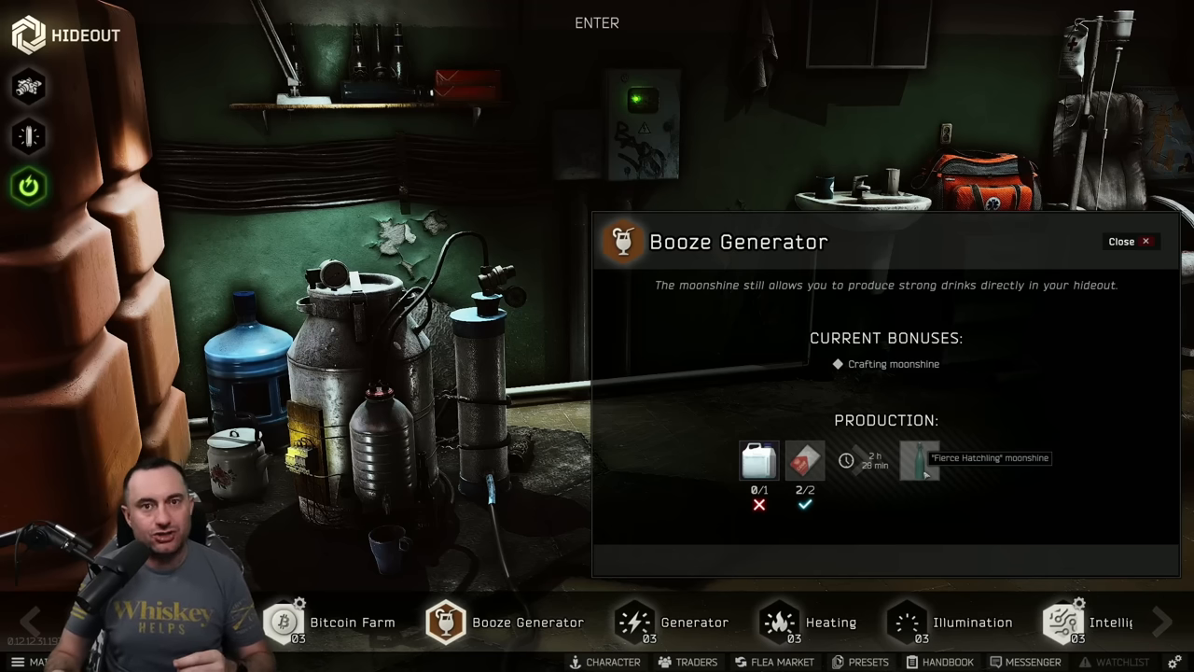
- Select the Medstation module to show its bonuses and production details
{"action": "left_click", "coordinate": [1130, 243]}
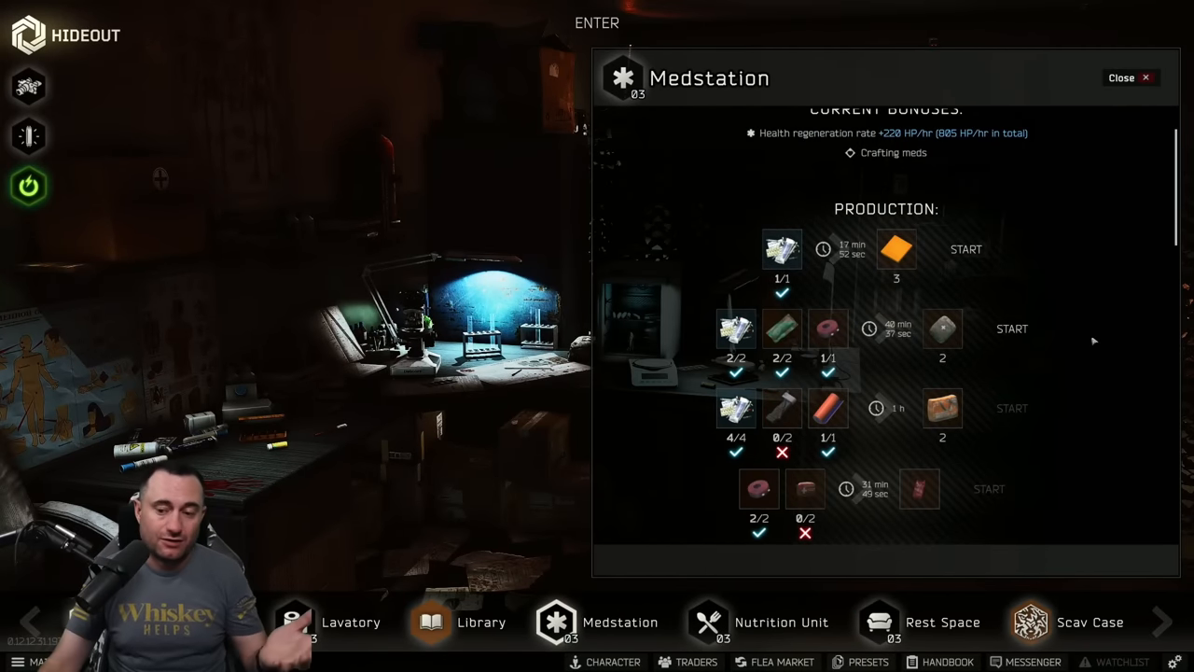
- Scroll through the Medstation's meds production recipes
{"action": "scroll", "scroll_direction": "down", "scroll_amount": 3}
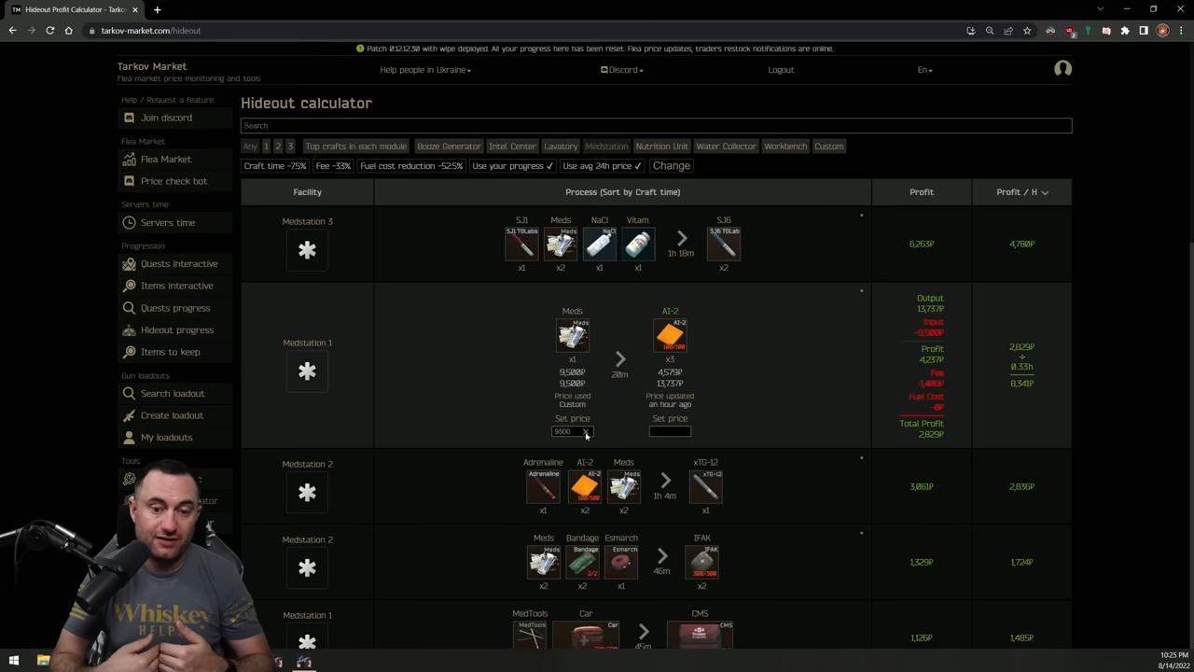
{"action": "left_click", "coordinate": [573, 431]}
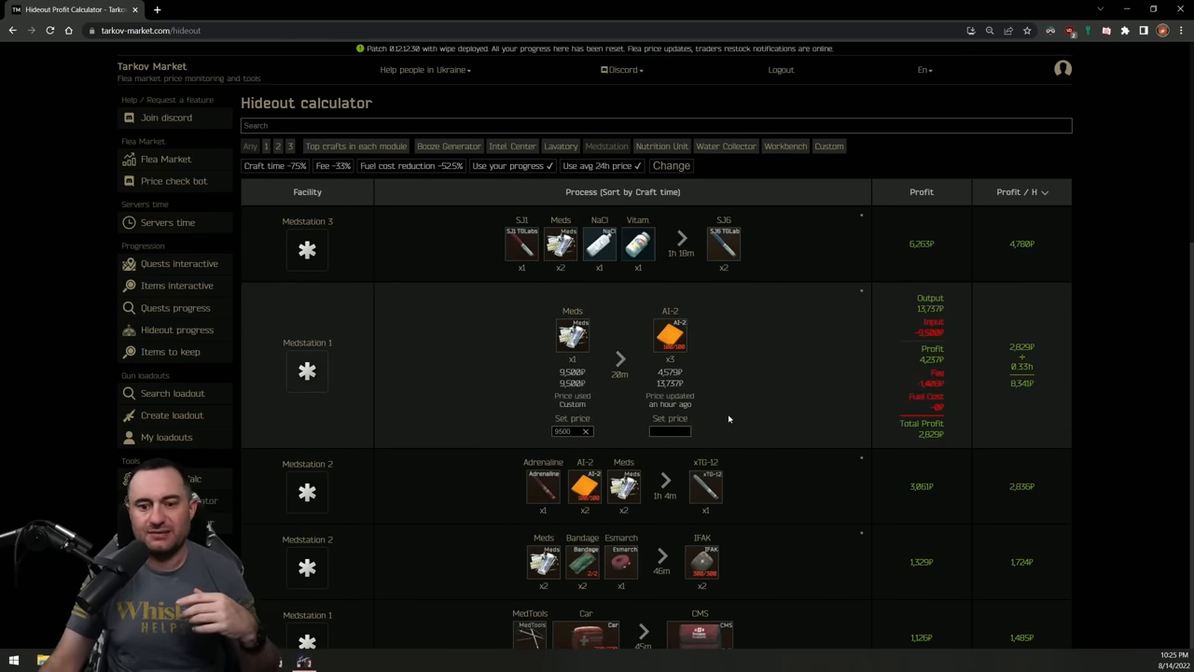
{"action": "mouse_move", "coordinate": [791, 399]}
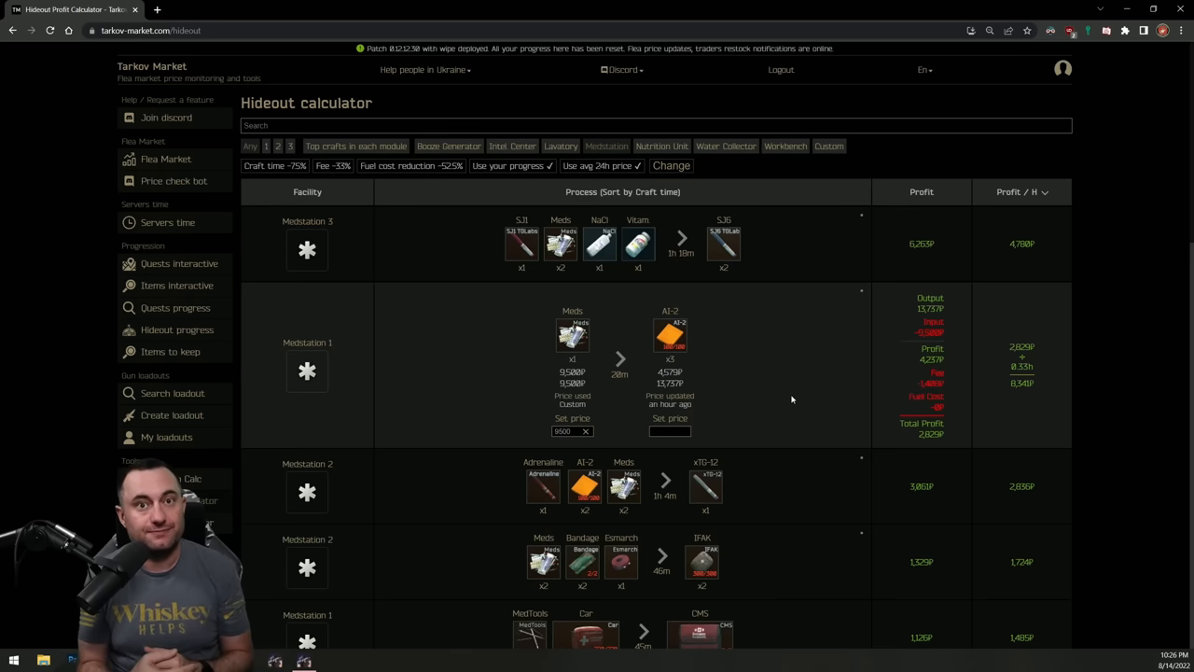
- Give the Medstation 3 Propital craft custom ingredient and output prices so its profit turns positive
{"action": "scroll", "scroll_direction": "down", "scroll_amount": 3}
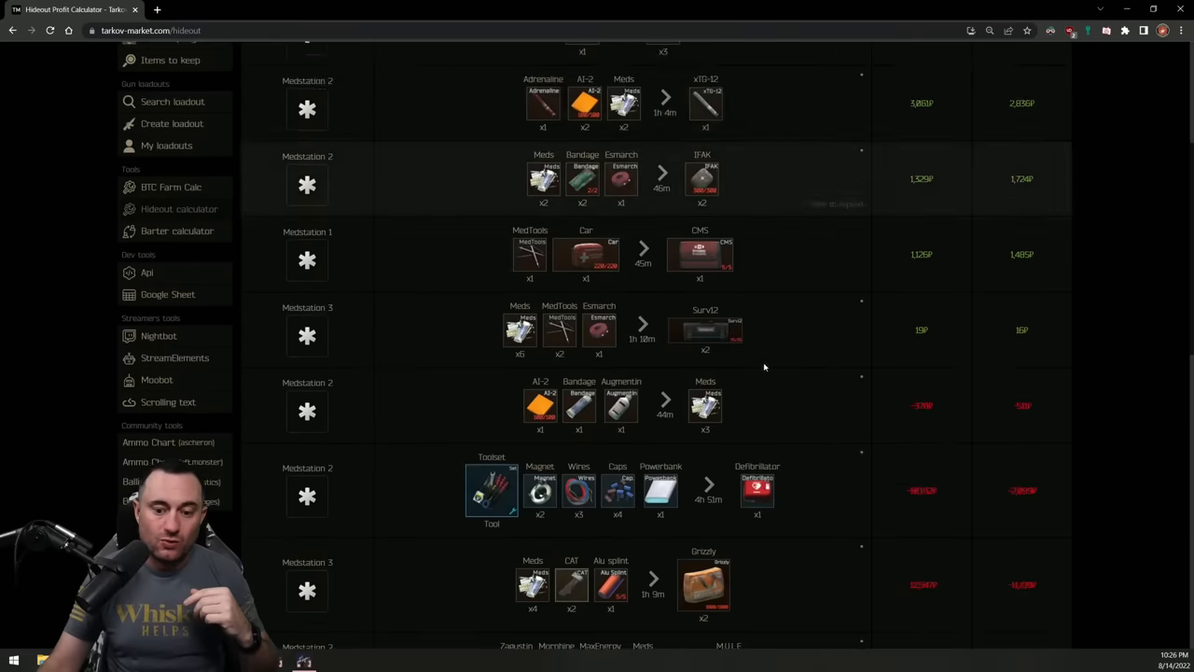
{"action": "scroll", "scroll_direction": "down", "scroll_amount": 3}
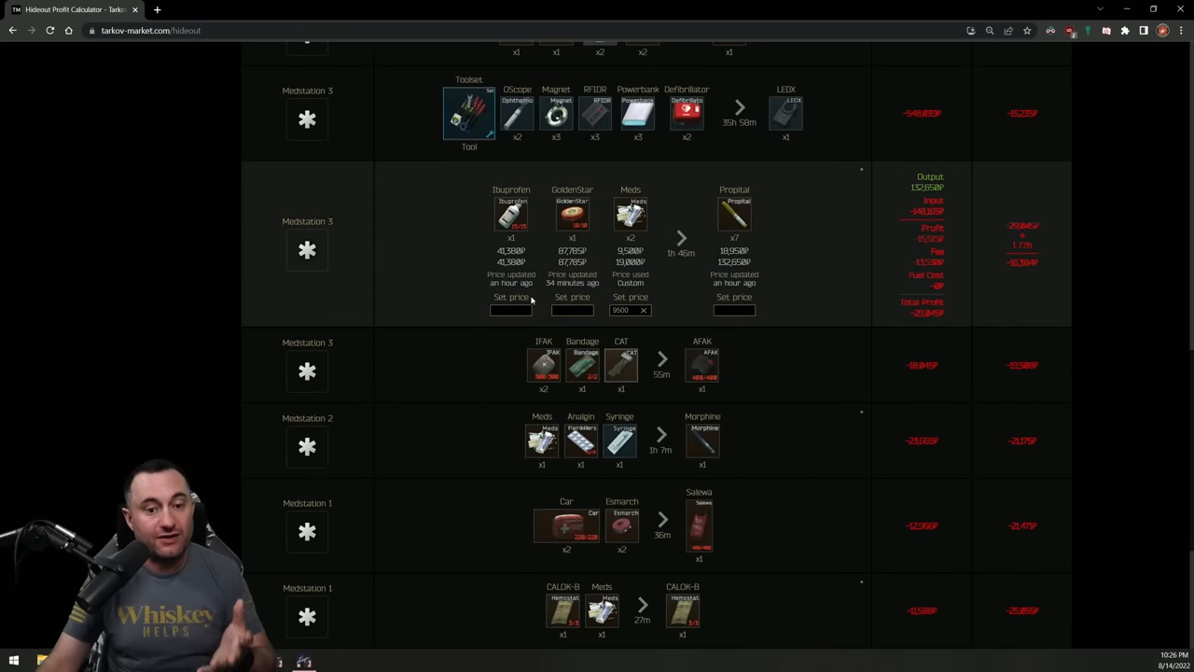
{"action": "left_click", "coordinate": [511, 310]}
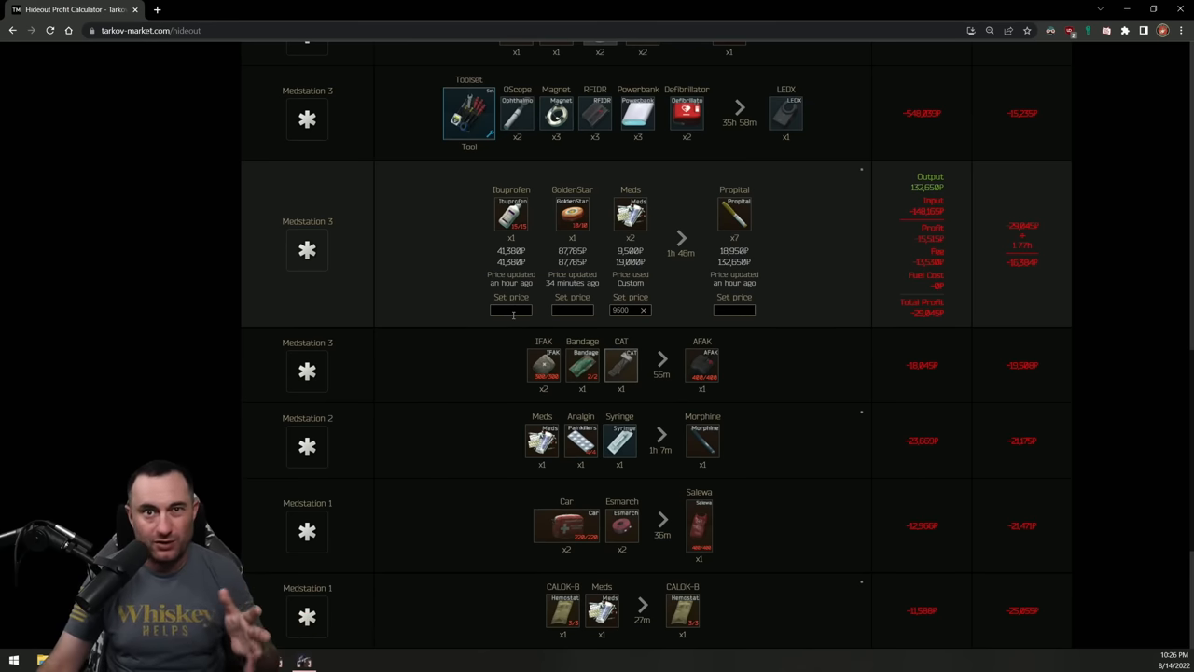
{"action": "left_click", "coordinate": [571, 309]}
{"action": "type", "text": "0"}
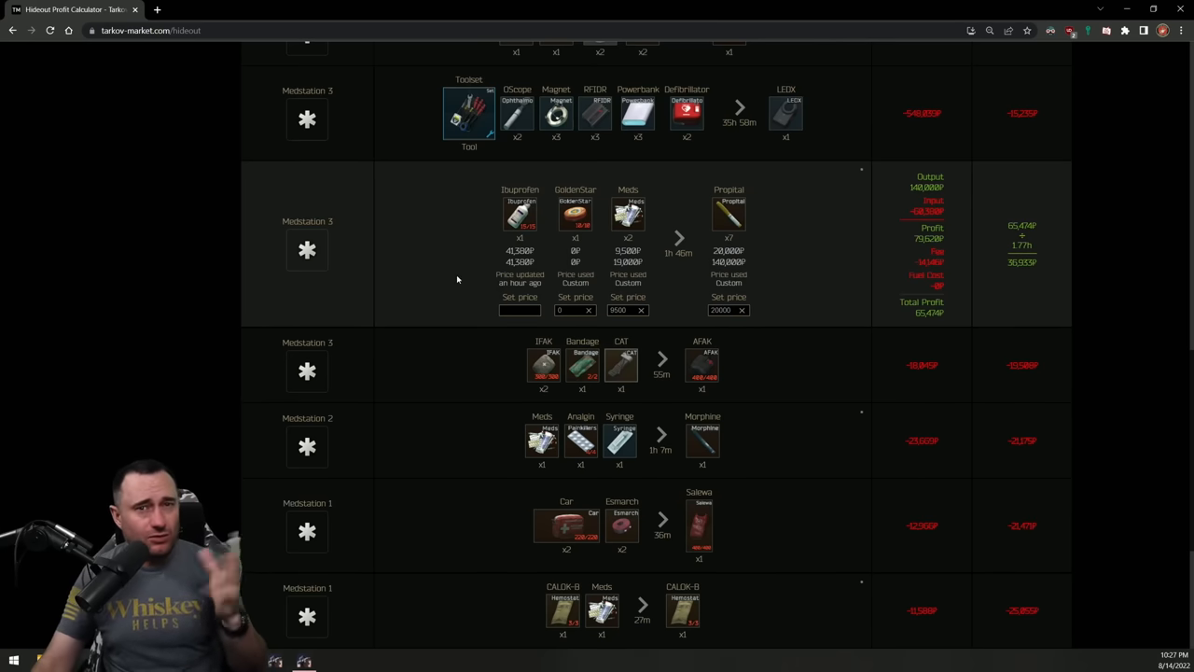
{"action": "scroll", "scroll_direction": "down", "scroll_amount": 3}
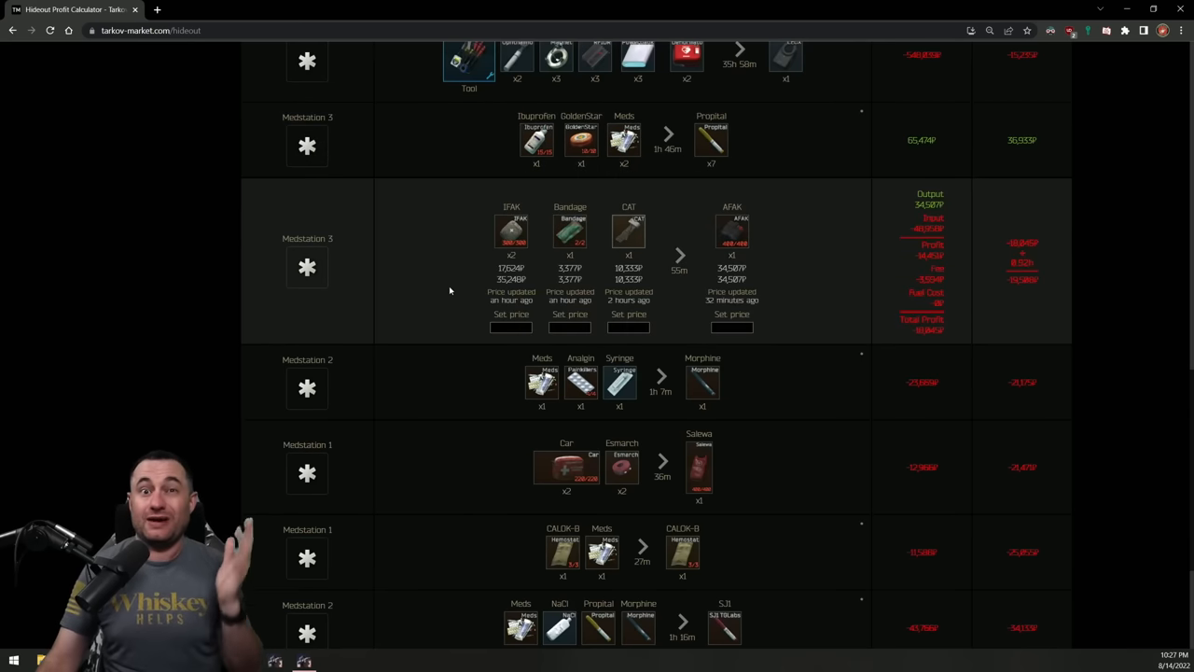
{"action": "mouse_move", "coordinate": [747, 272]}
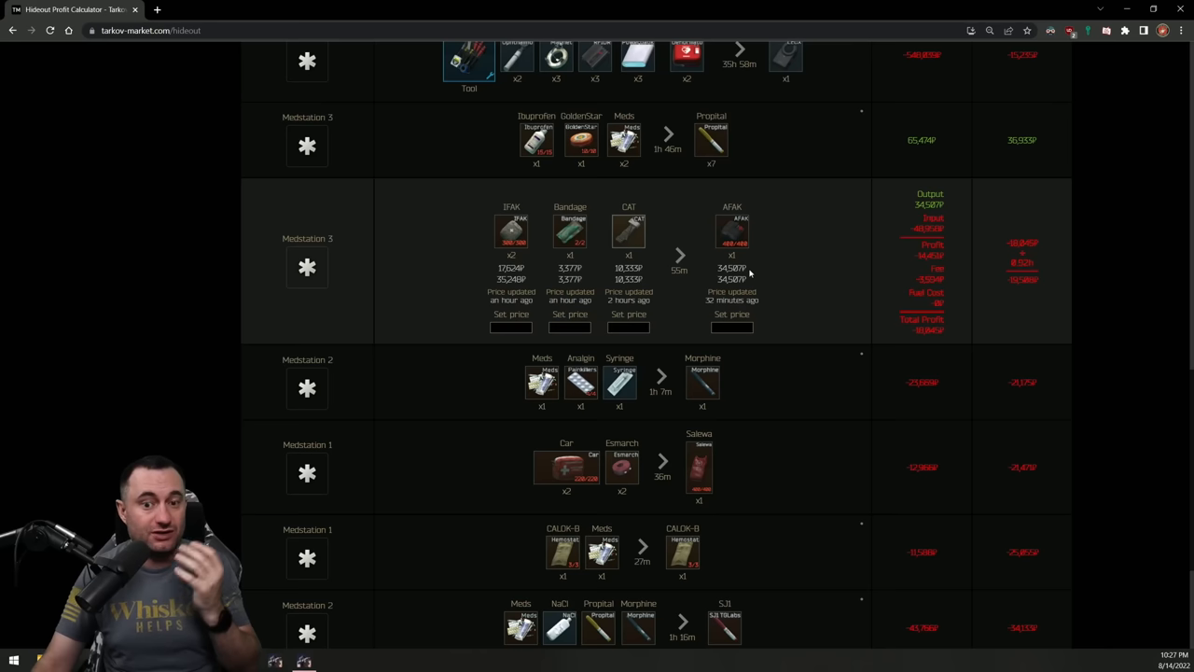
{"action": "mouse_move", "coordinate": [817, 271]}
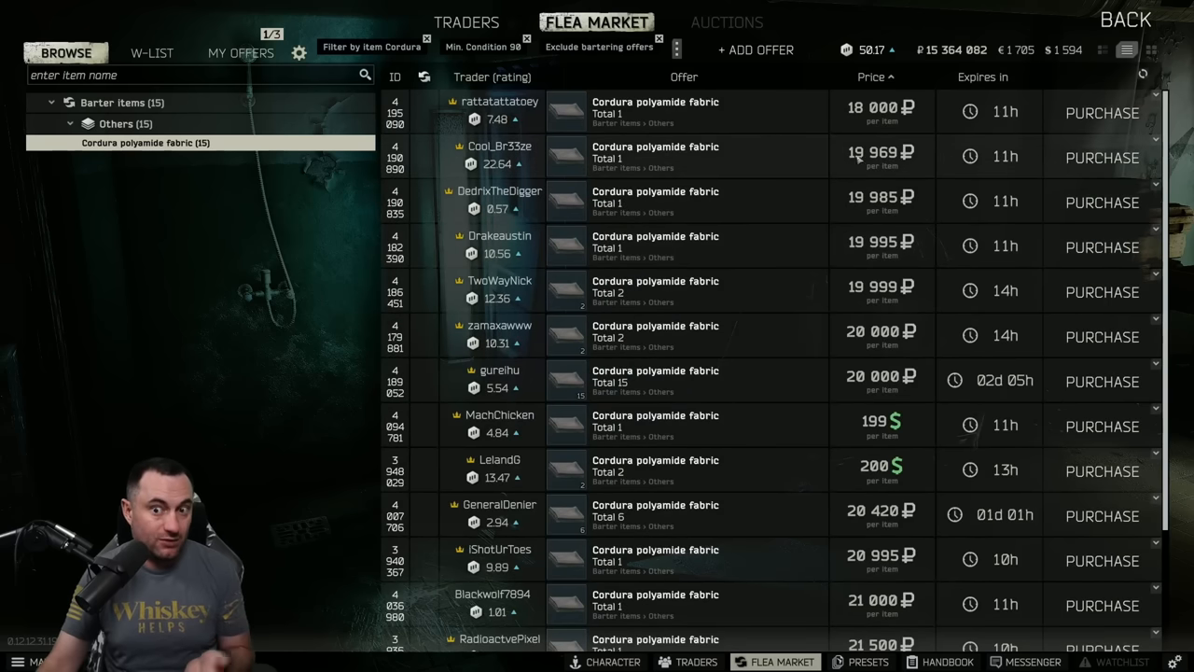
{"action": "scroll", "scroll_direction": "down", "scroll_amount": 3}
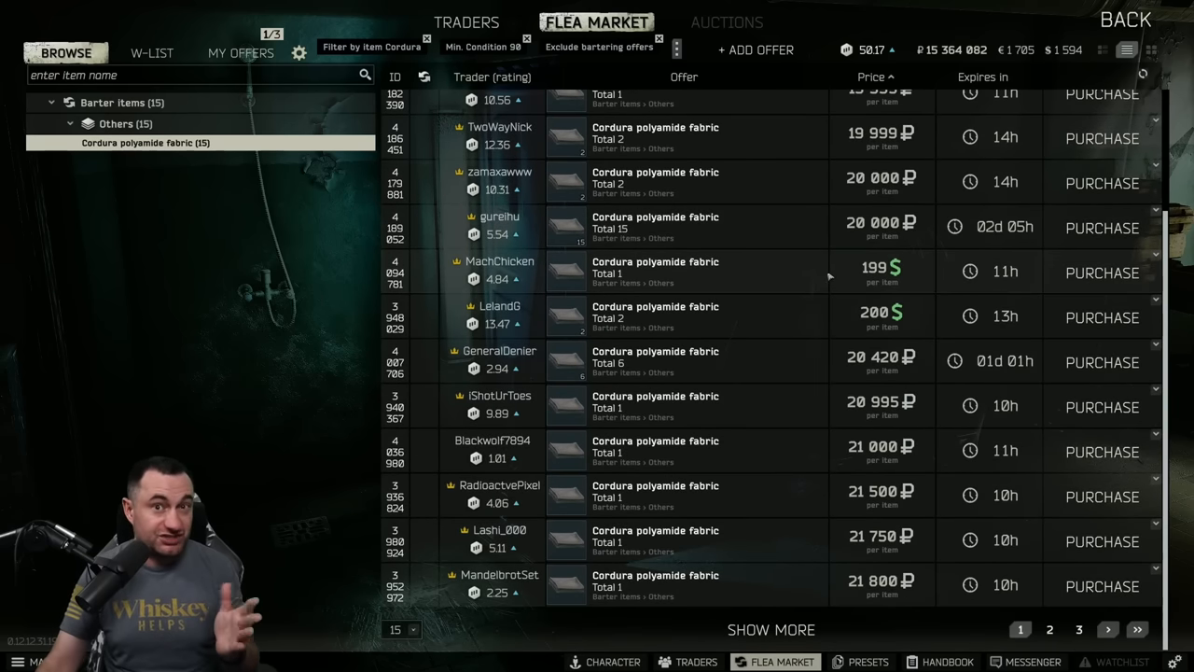
{"action": "scroll", "scroll_direction": "down", "scroll_amount": 3}
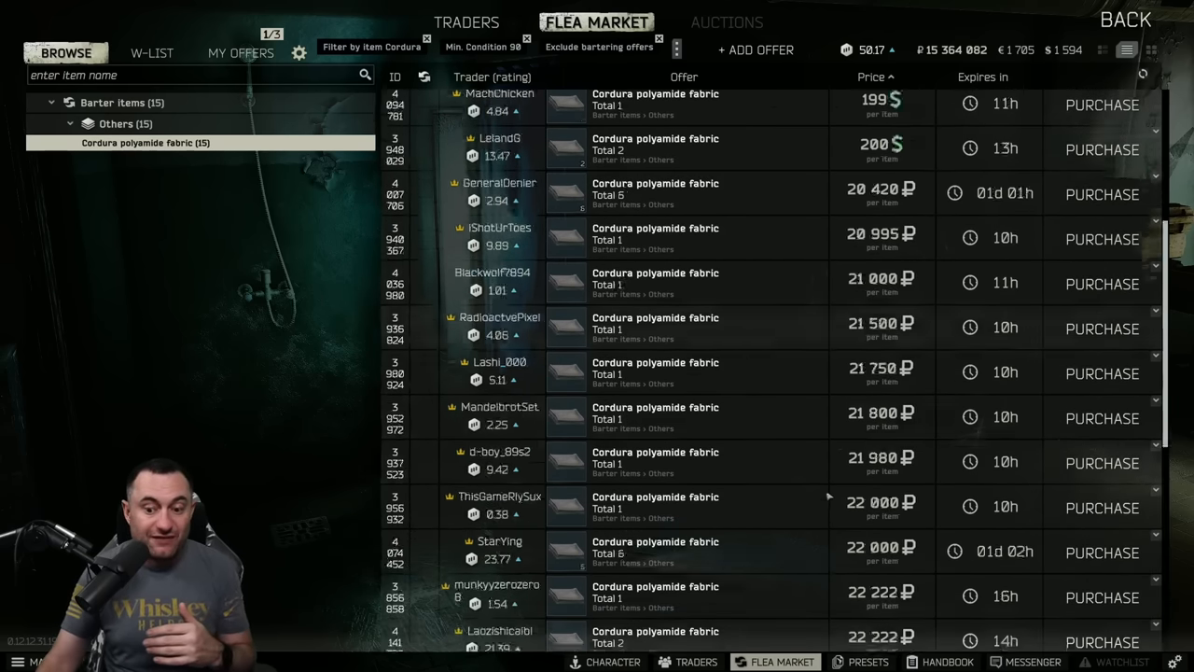
{"action": "scroll", "scroll_direction": "down", "scroll_amount": 3}
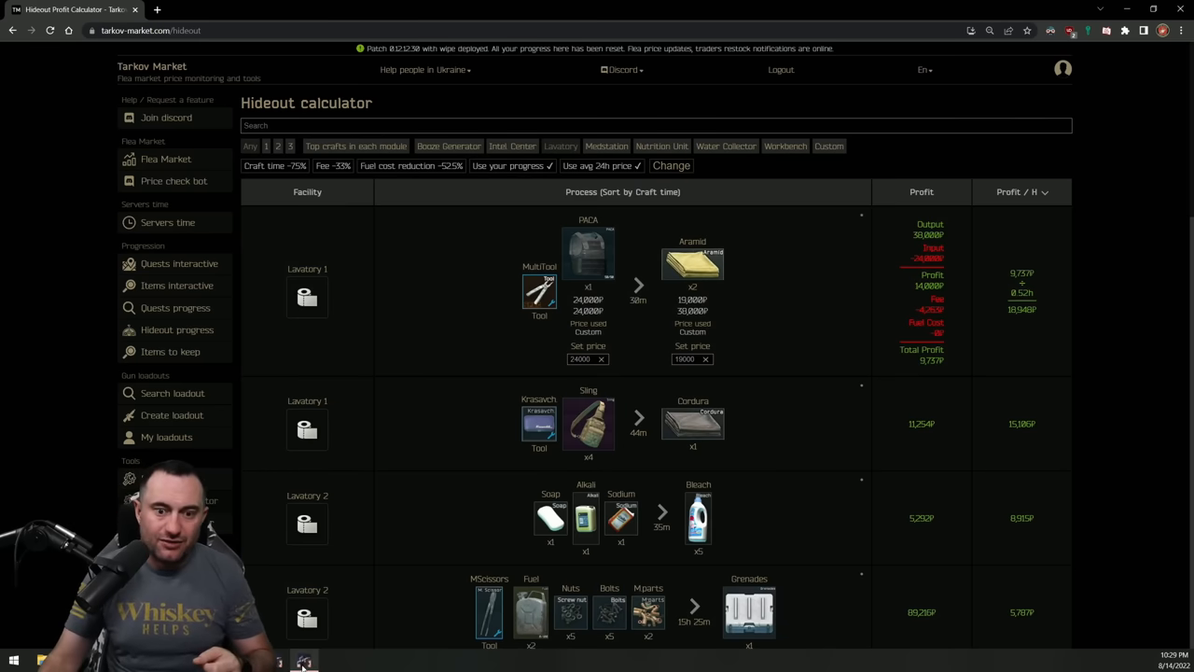
{"action": "mouse_move", "coordinate": [306, 660]}
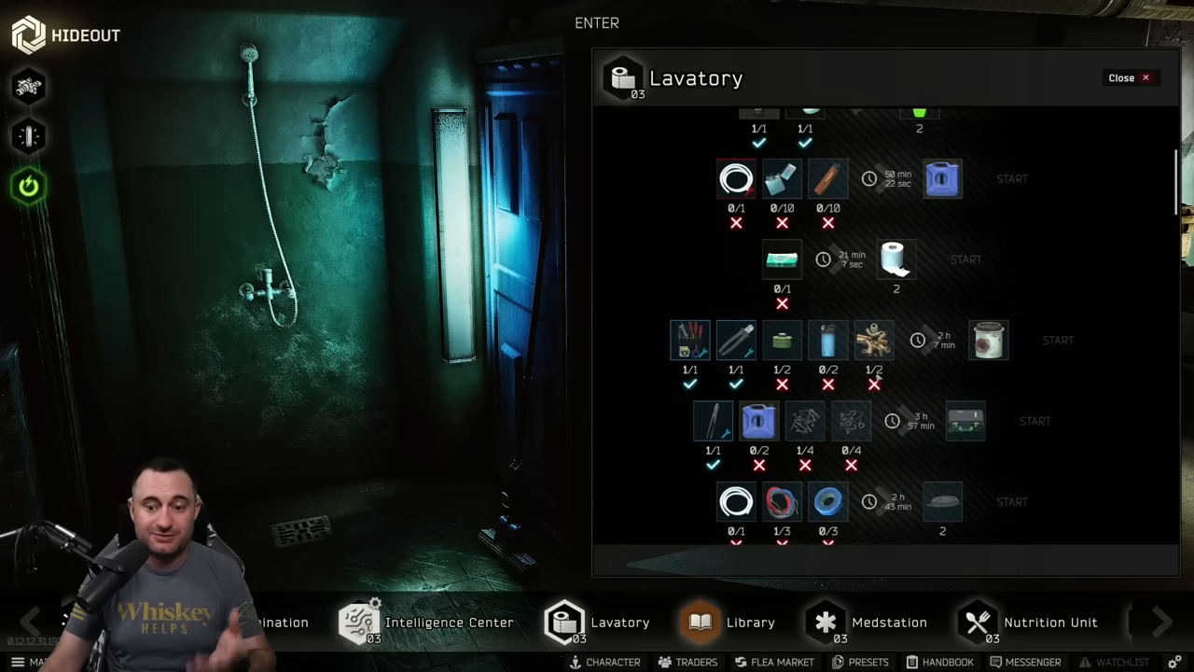
- Scroll through the Lavatory's production recipes in the hideout
{"action": "scroll", "scroll_direction": "down", "scroll_amount": 3}
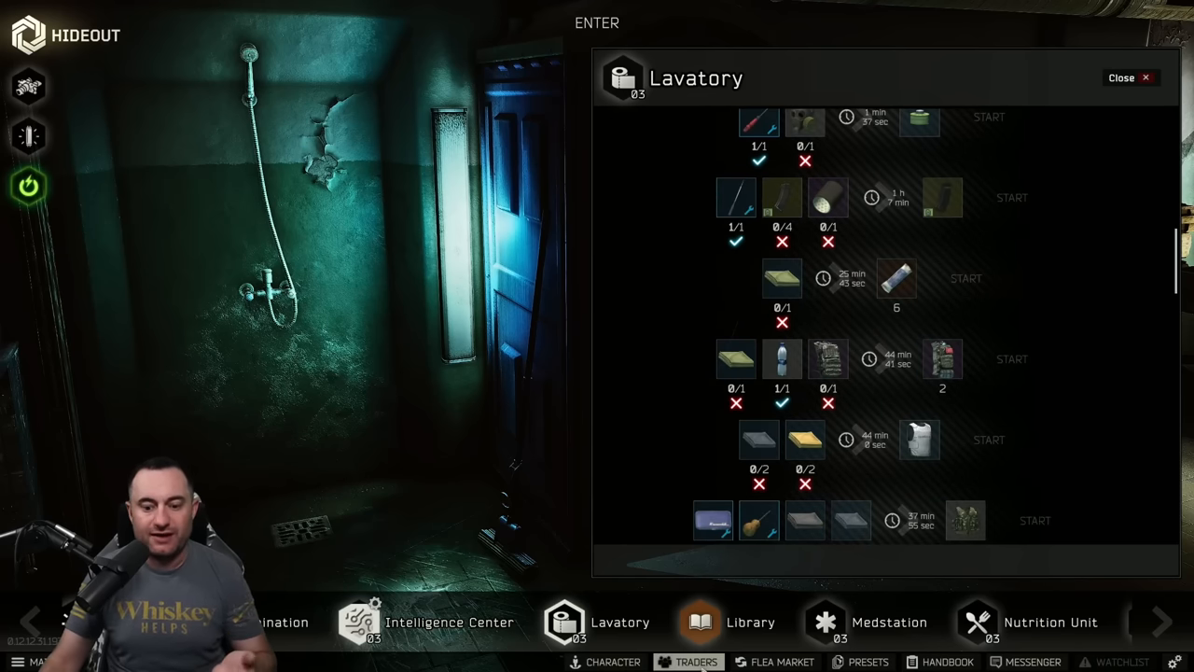
- Check the traders' offers and look up PACA Soft Armor on the flea market
{"action": "left_click", "coordinate": [696, 660]}
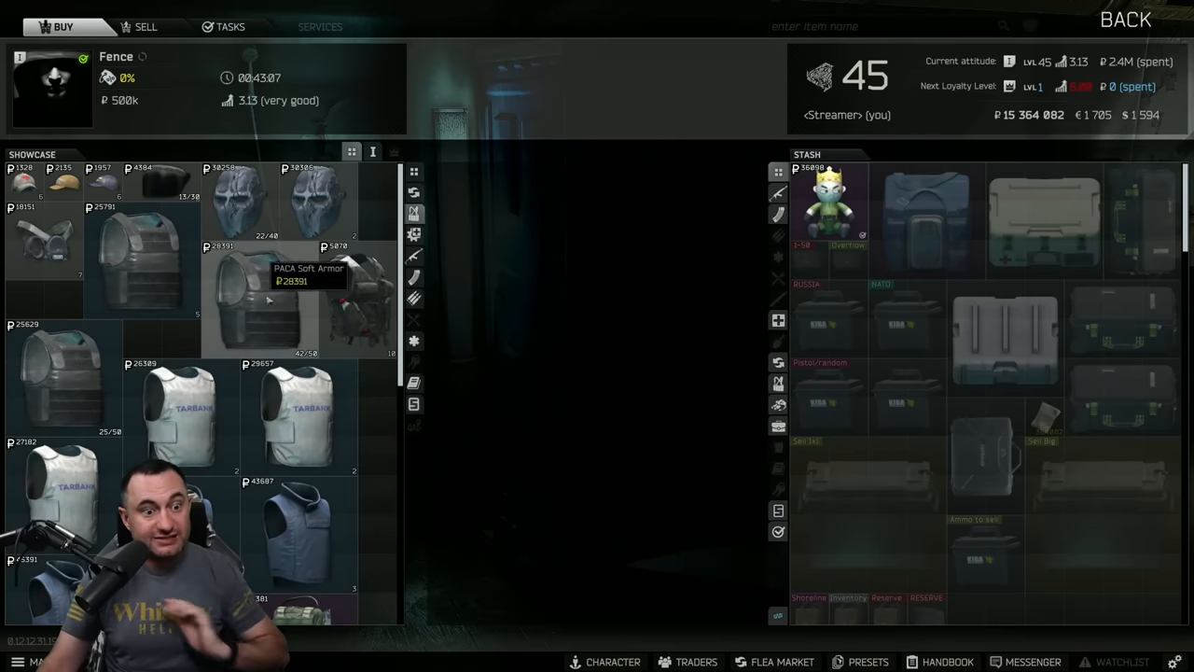
{"action": "left_click", "coordinate": [141, 257]}
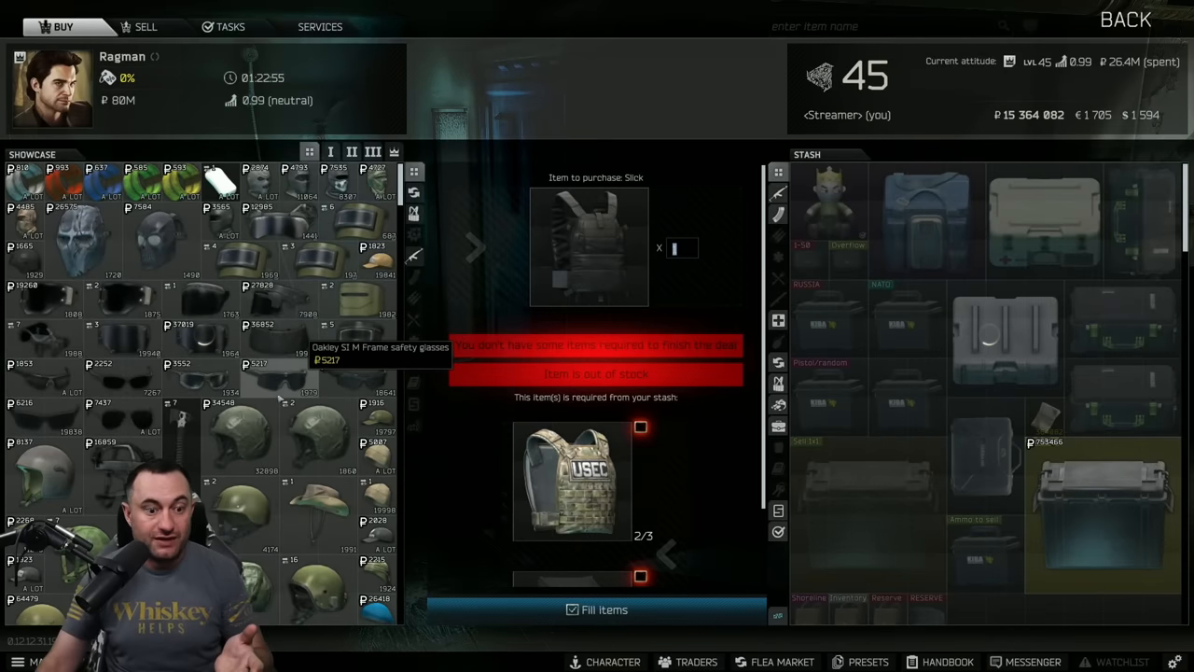
{"action": "left_click", "coordinate": [782, 660]}
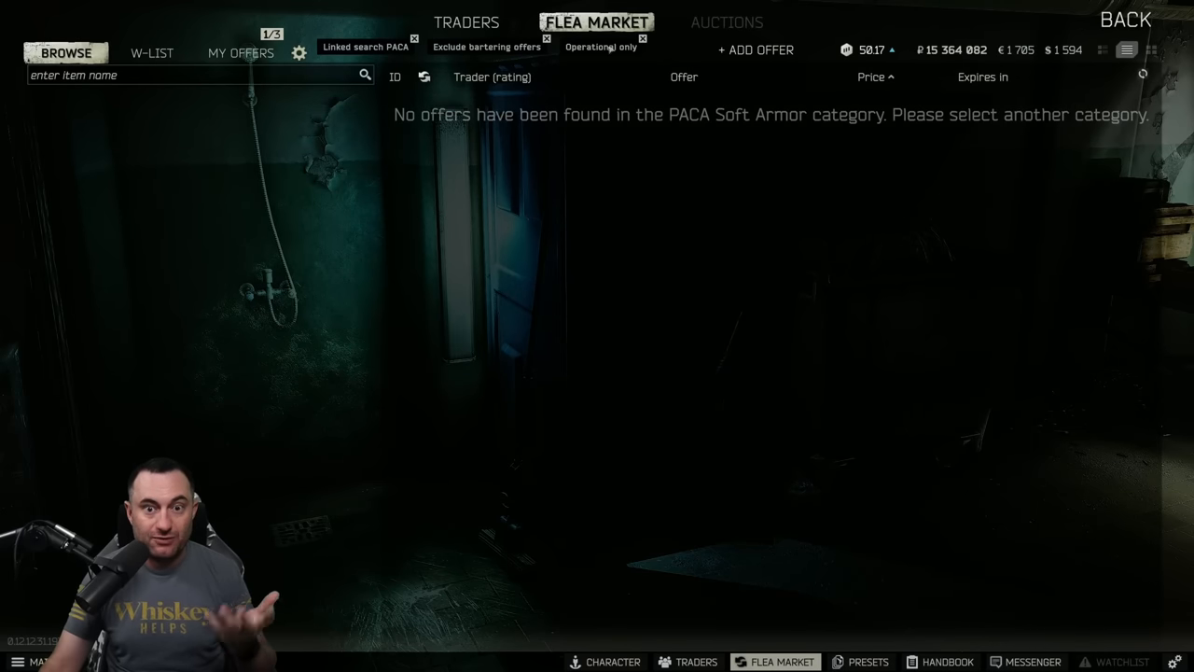
- View Ragman's barter for PACA armour and compare it with the flea market listing
{"action": "left_click", "coordinate": [642, 37]}
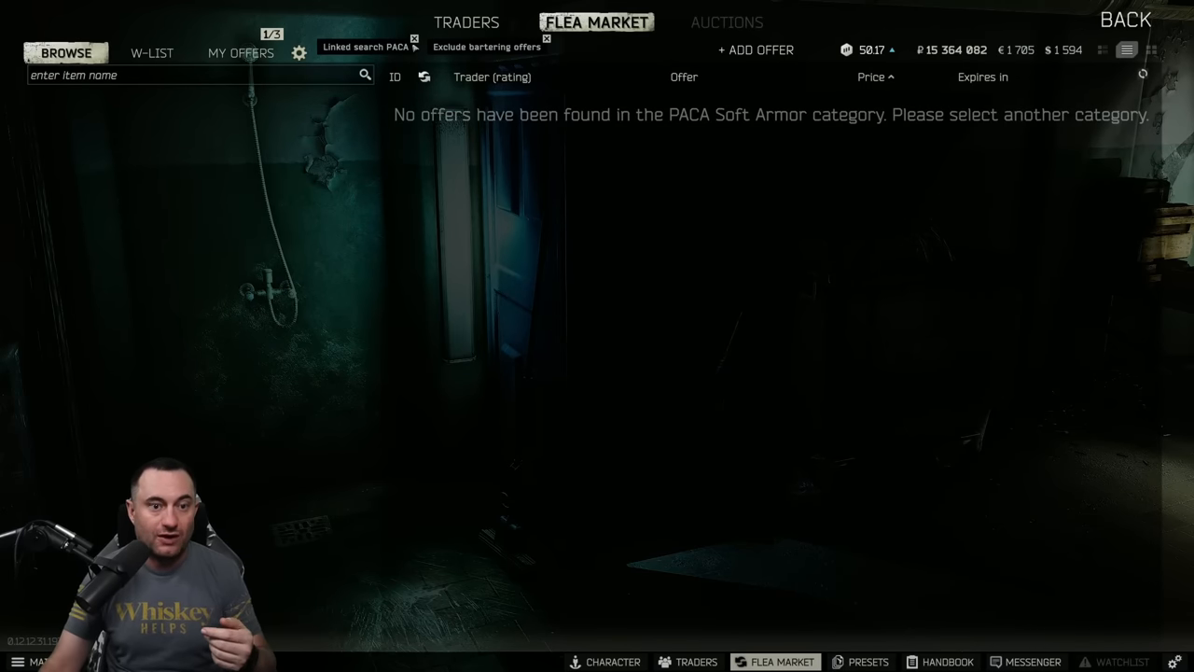
{"action": "left_click", "coordinate": [696, 661]}
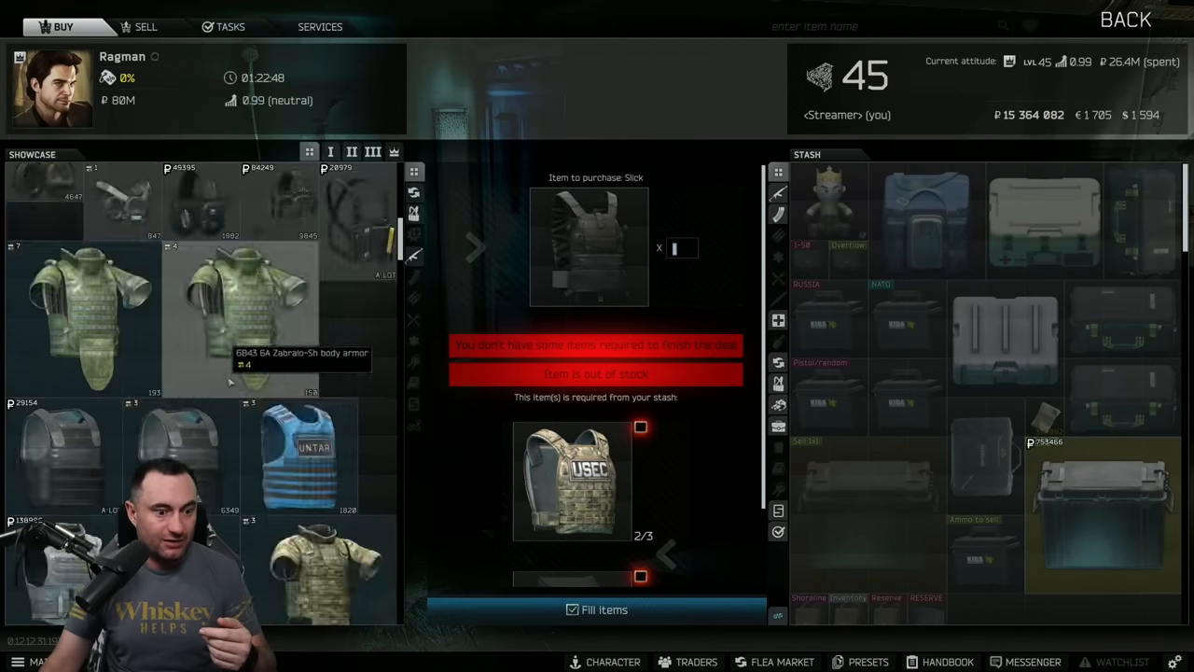
{"action": "left_click", "coordinate": [782, 660]}
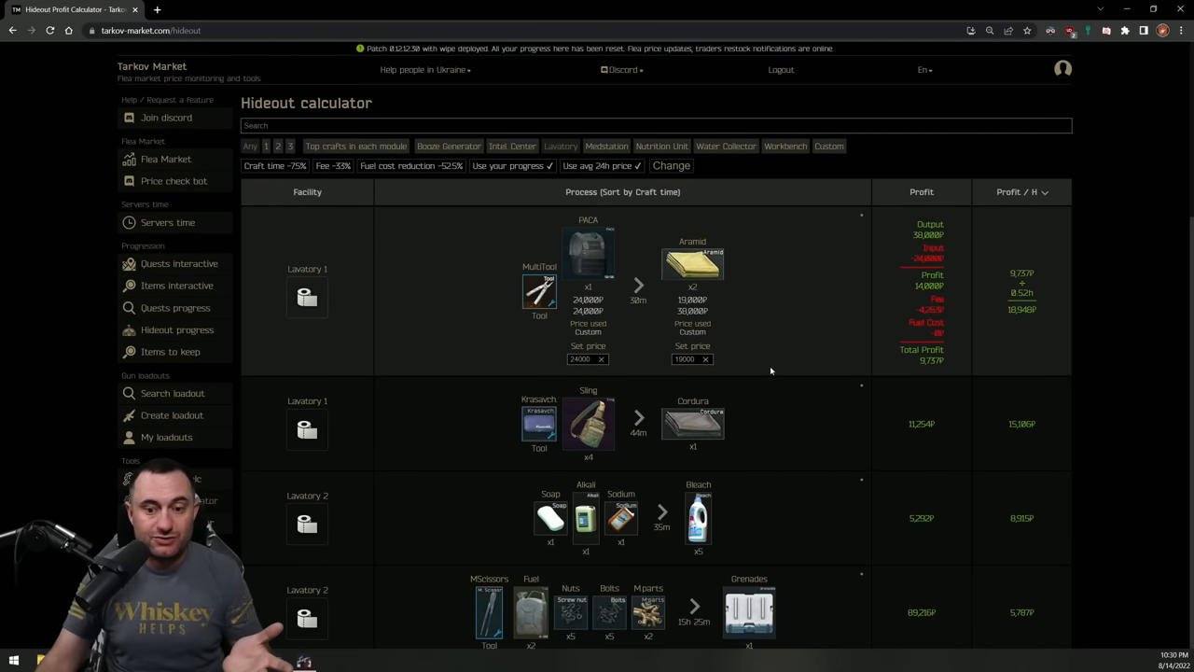
- Enter a higher custom Aramid price in the Lavatory PACA craft so its profit recalculates
{"action": "left_click", "coordinate": [705, 358]}
{"action": "type", "text": "29000"}
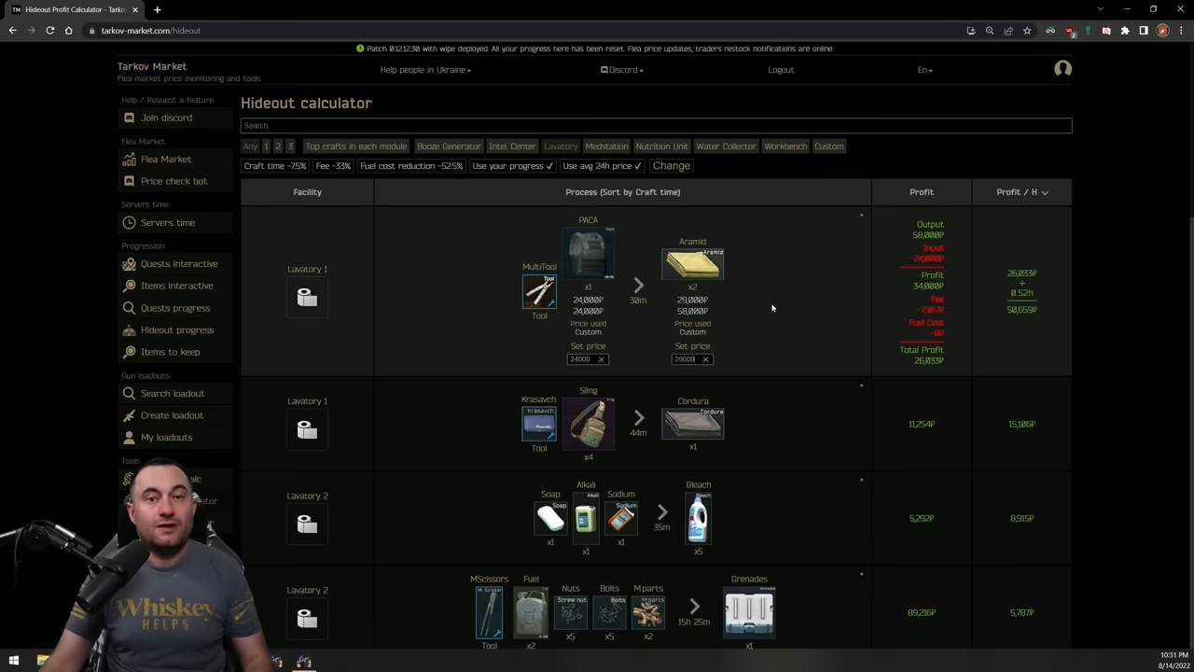
{"action": "scroll", "scroll_direction": "down", "scroll_amount": 3}
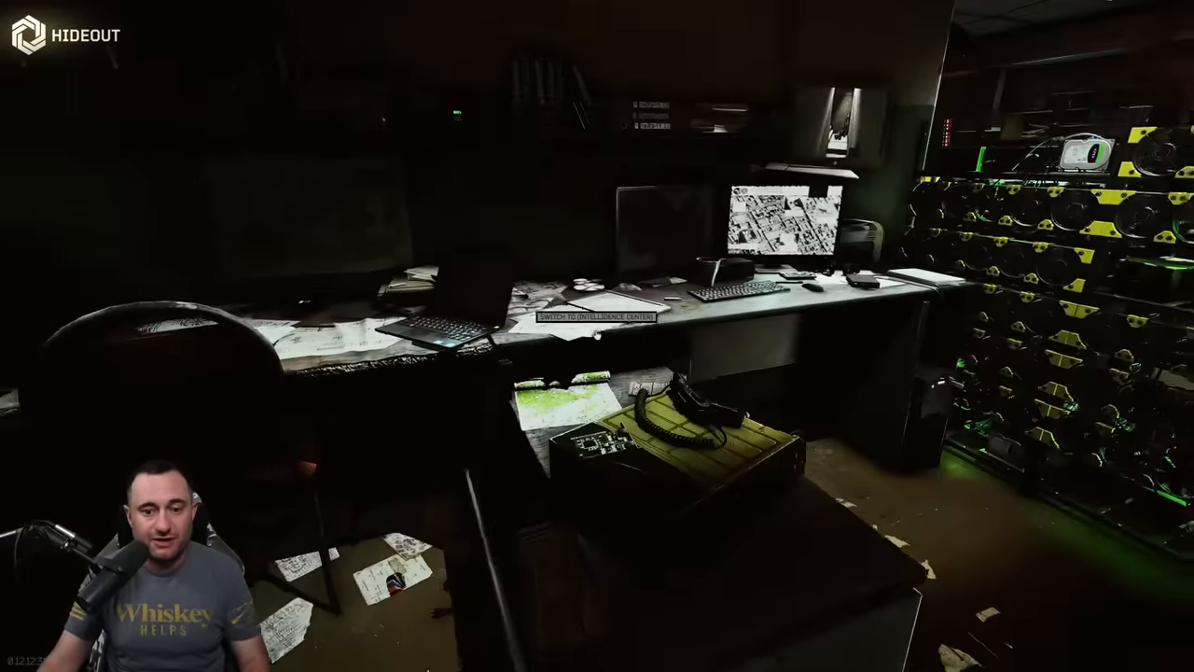
- Check the Intelligence Center's current production, then switch to the Intel Center crafts list
{"action": "left_click", "coordinate": [593, 315]}
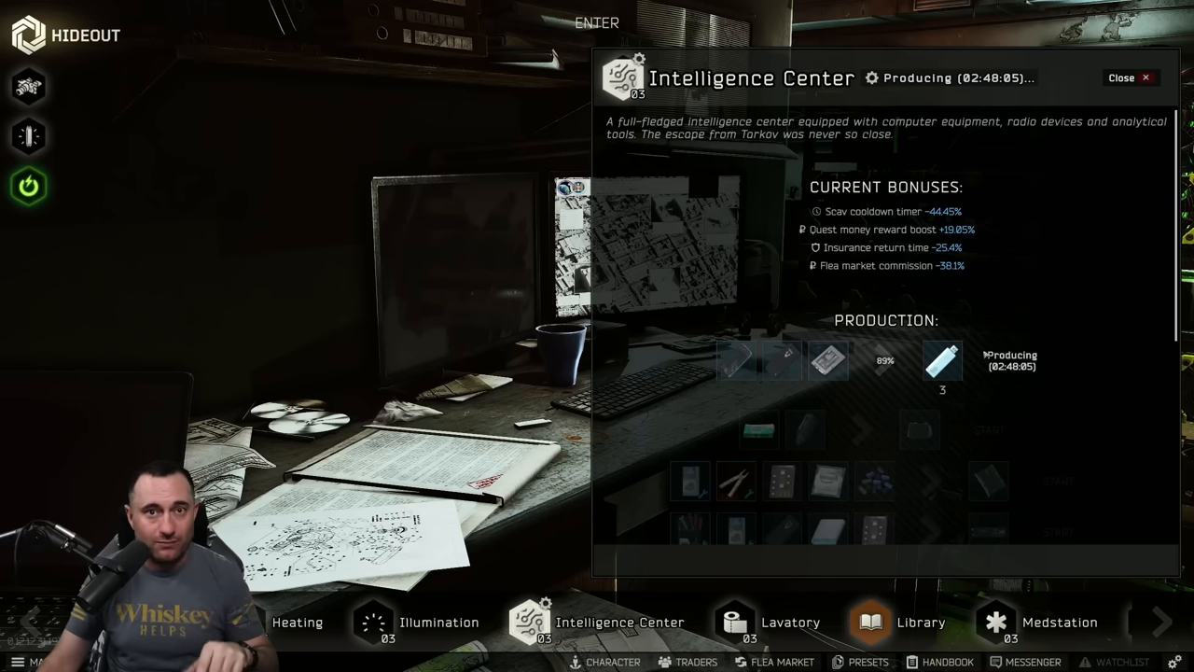
{"action": "key", "text": "alt+tab"}
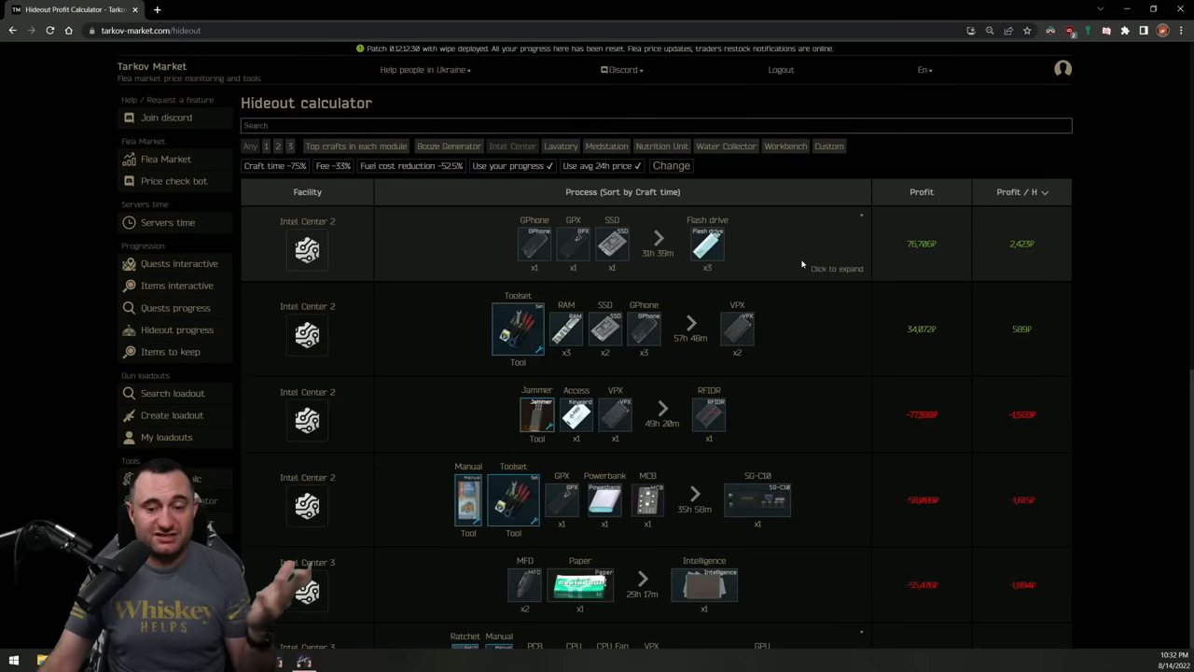
- Expand the Intel Center 2 flash drive craft to show its ingredient prices and profit breakdown
{"action": "left_click", "coordinate": [836, 269]}
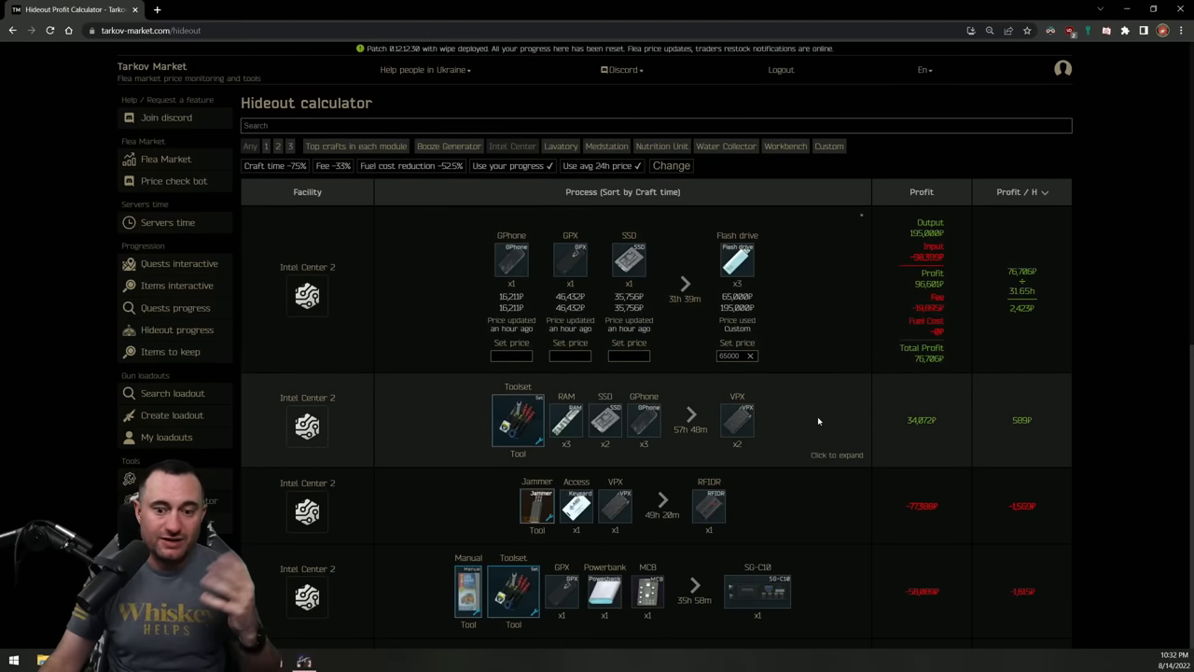
{"action": "mouse_move", "coordinate": [818, 311]}
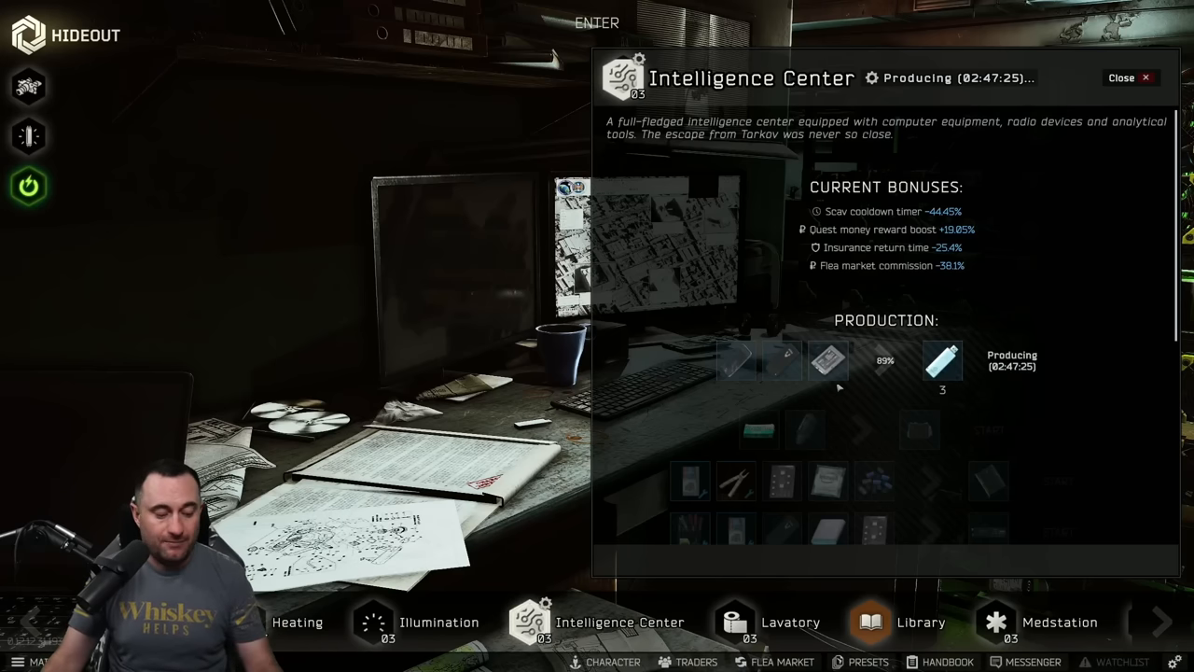
- View Jaeger's Dogtags barter requiring three flash drives, then return to the main menu
{"action": "left_click", "coordinate": [696, 661]}
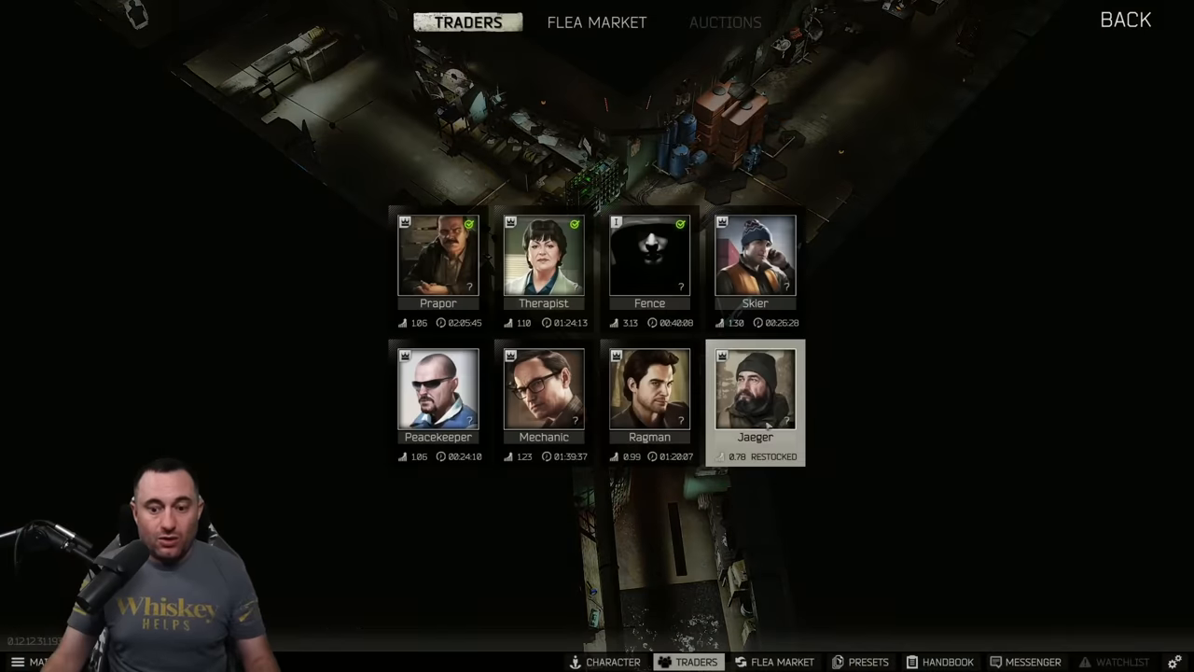
{"action": "left_click", "coordinate": [754, 391]}
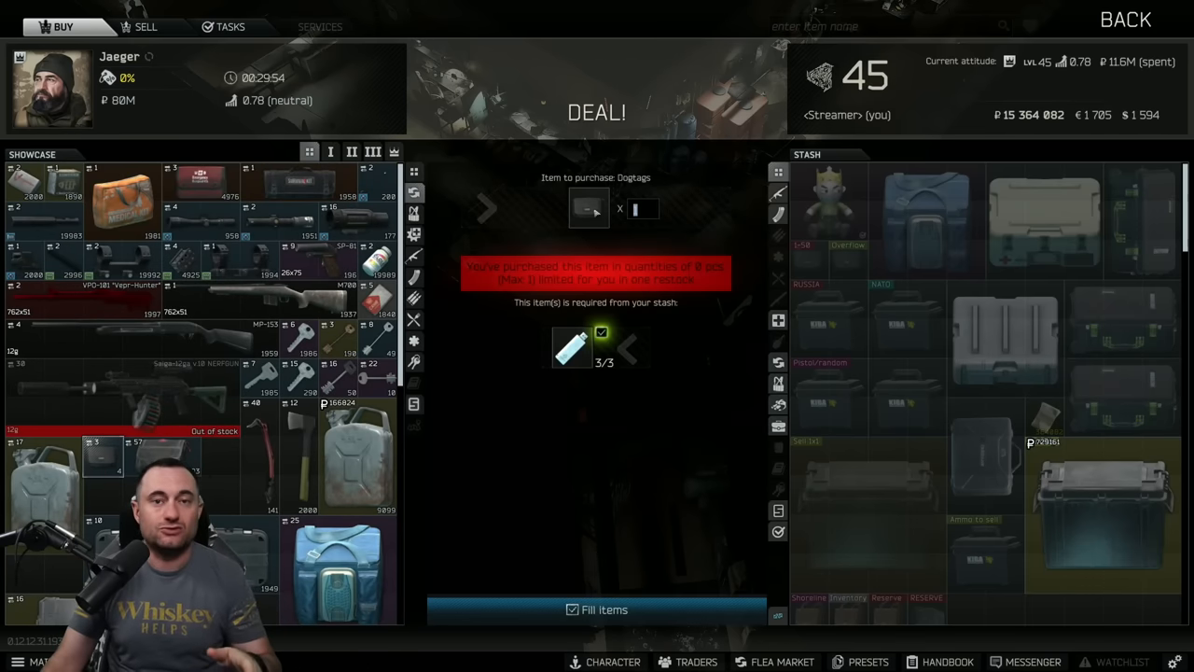
{"action": "mouse_move", "coordinate": [571, 351]}
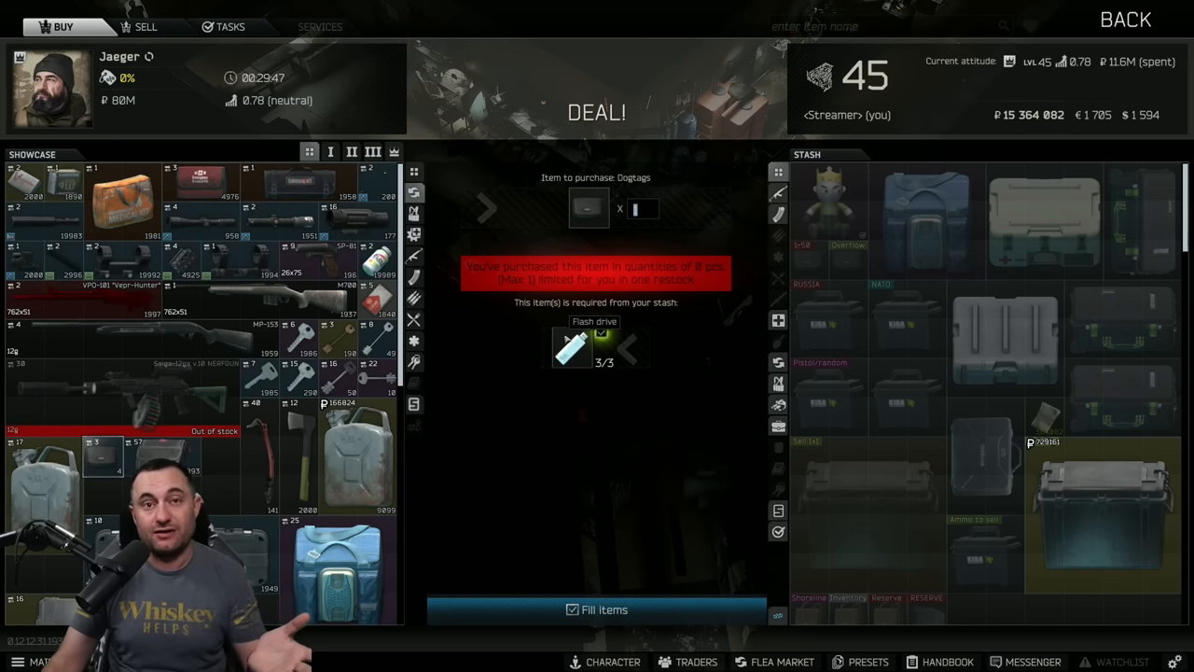
{"action": "left_click", "coordinate": [1125, 19]}
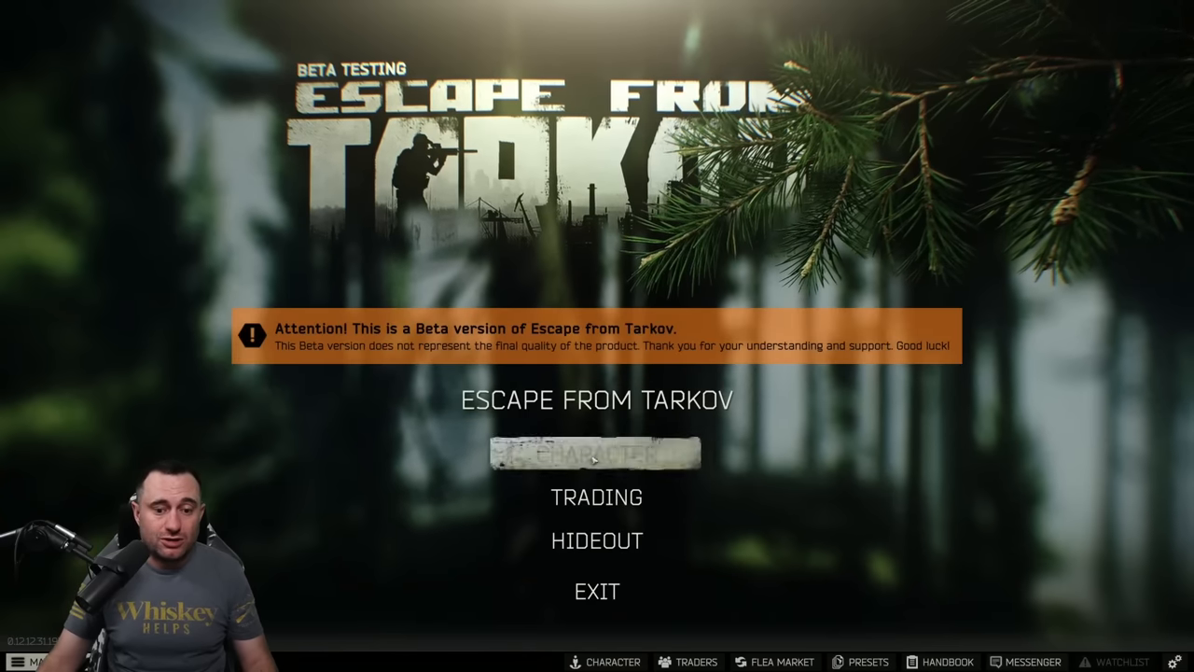
- Enter the hideout and scroll the Scav Case panel listing its supply runs
{"action": "left_click", "coordinate": [597, 541]}
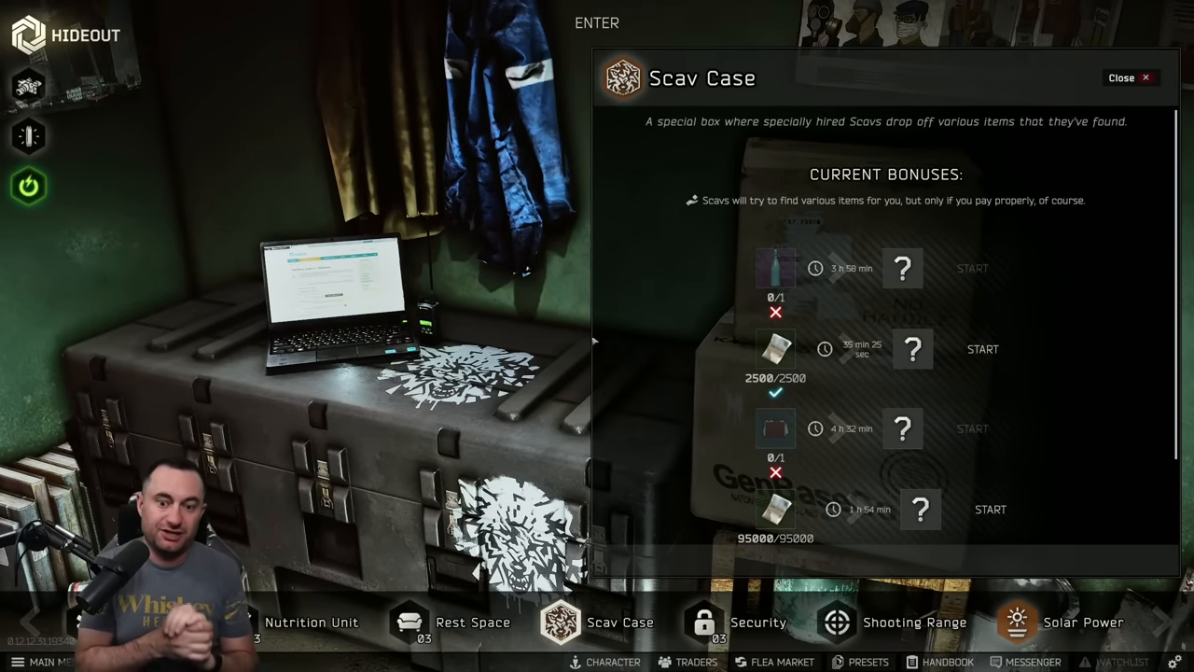
{"action": "scroll", "scroll_direction": "down", "scroll_amount": 3}
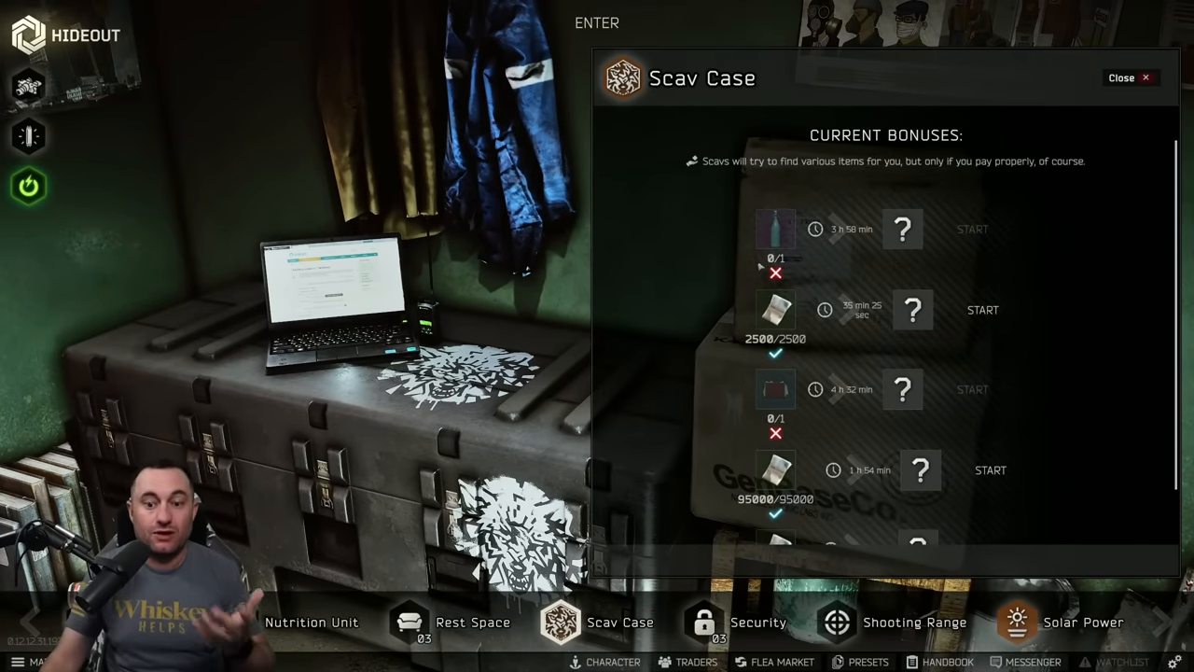